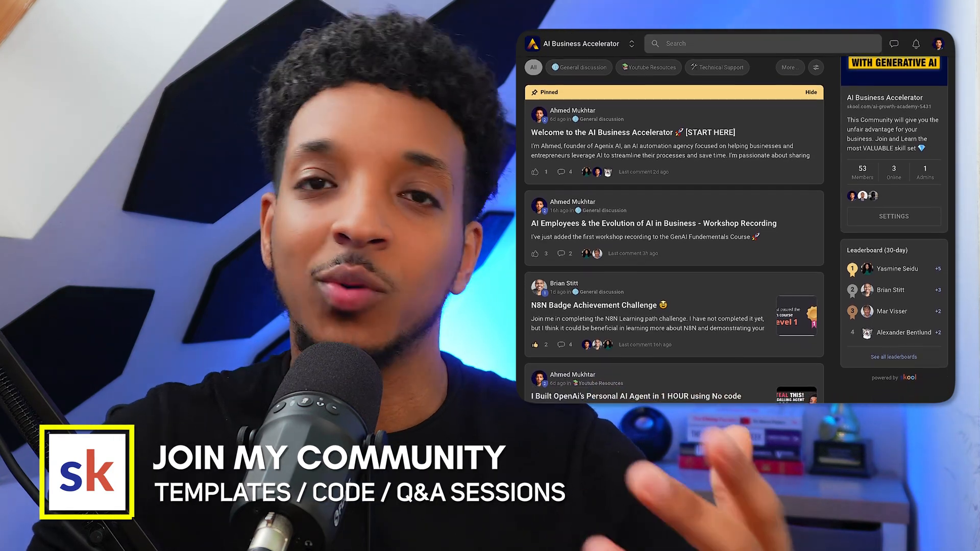
Highlight the Twilio and Replit parts of the architecture diagram, including the /Incoming_Call endpoint.
{"action": "left_click", "coordinate": [584, 37]}
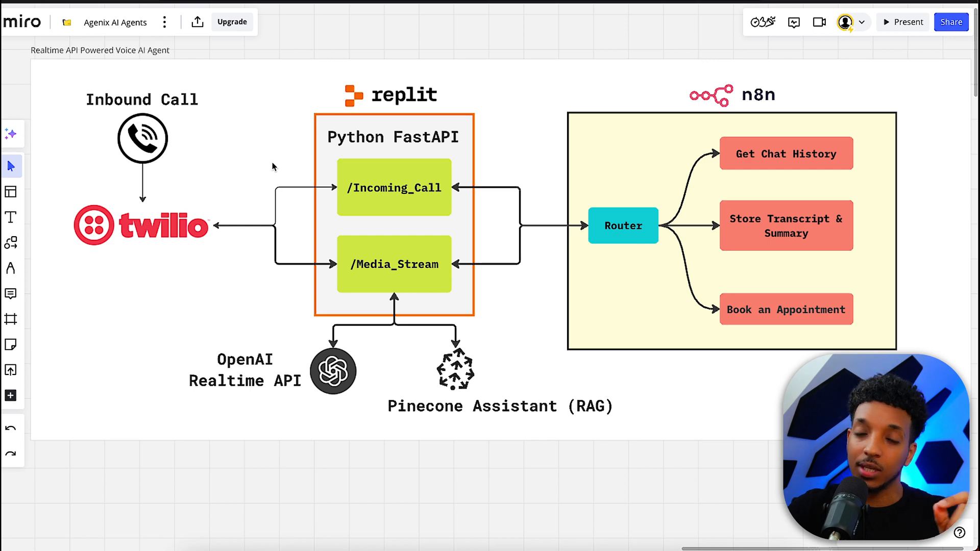
{"action": "left_click", "coordinate": [142, 225]}
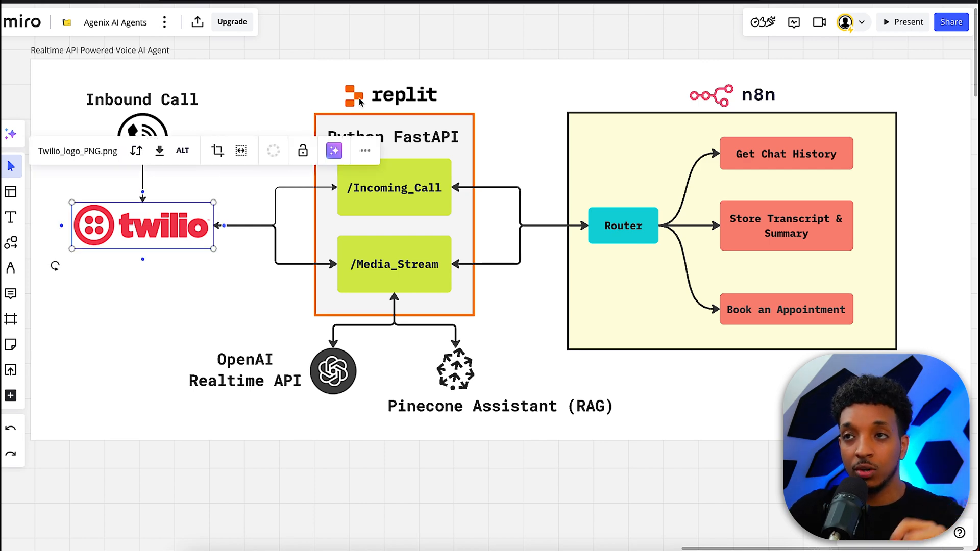
{"action": "left_click", "coordinate": [391, 94]}
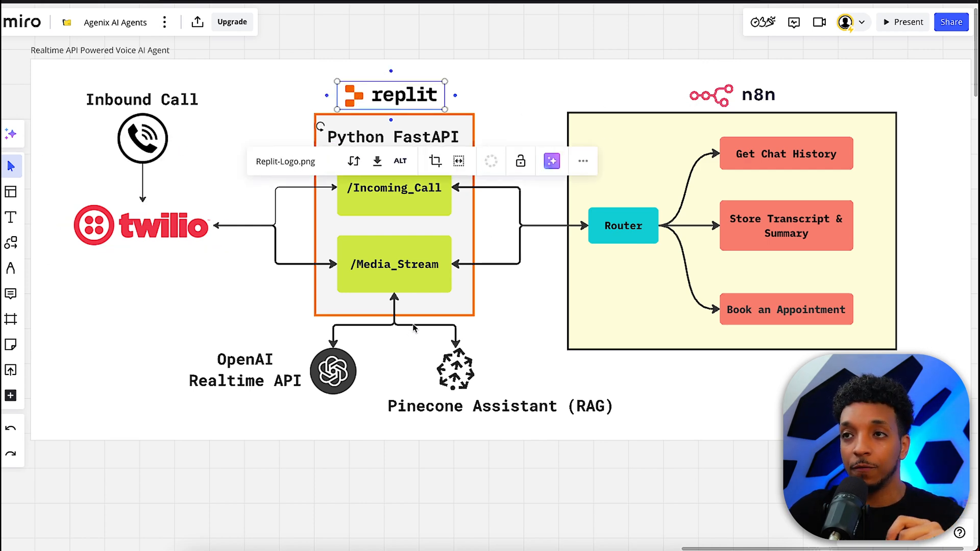
{"action": "mouse_move", "coordinate": [406, 450]}
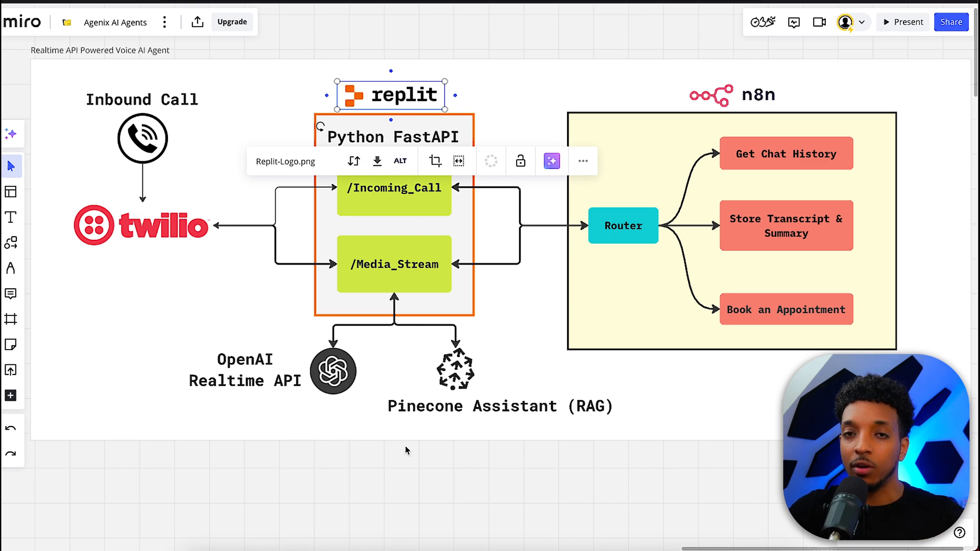
{"action": "mouse_move", "coordinate": [345, 394]}
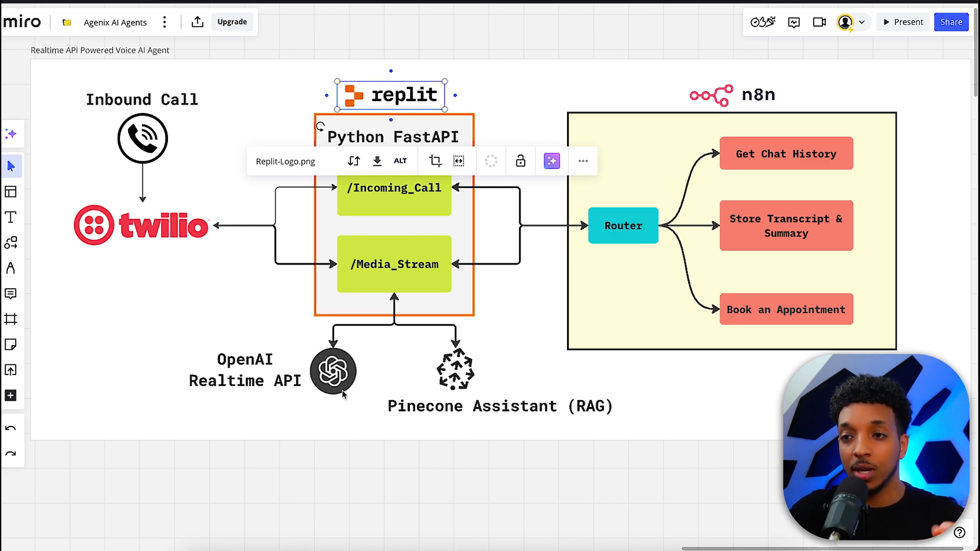
{"action": "left_click", "coordinate": [317, 421]}
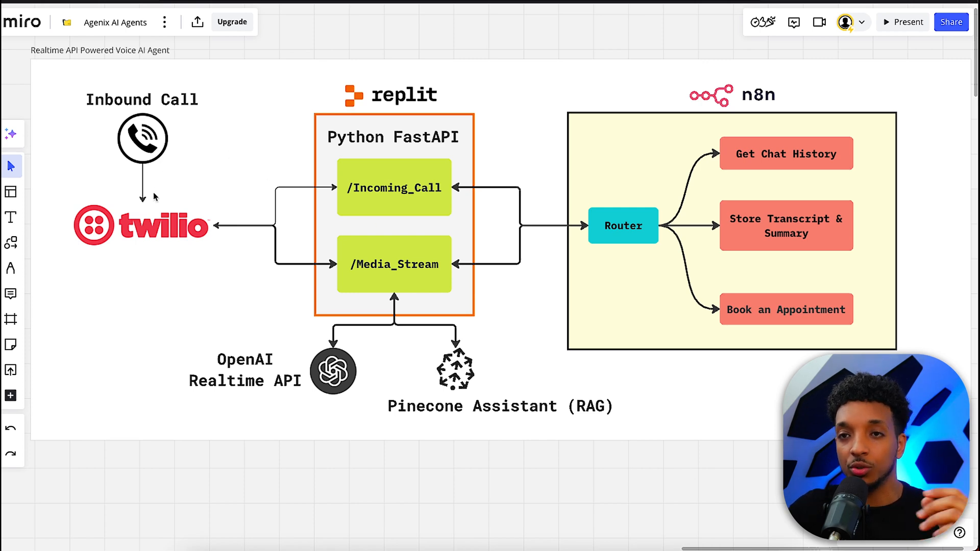
{"action": "mouse_move", "coordinate": [411, 211]}
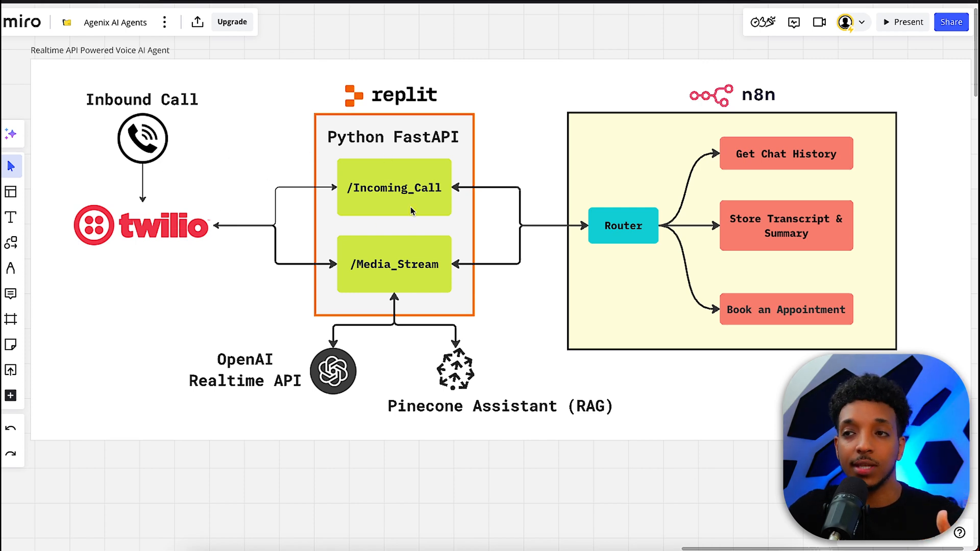
{"action": "left_click", "coordinate": [395, 188]}
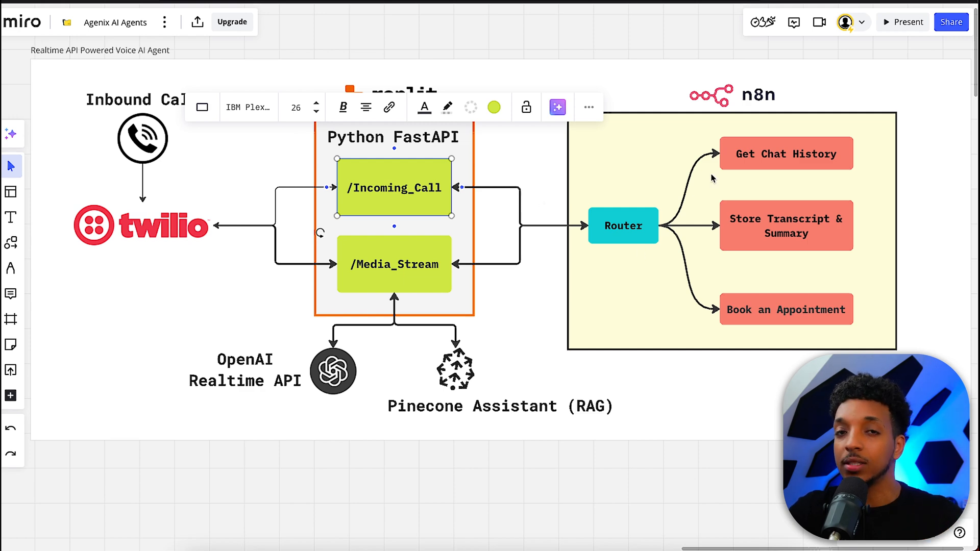
{"action": "mouse_move", "coordinate": [771, 158]}
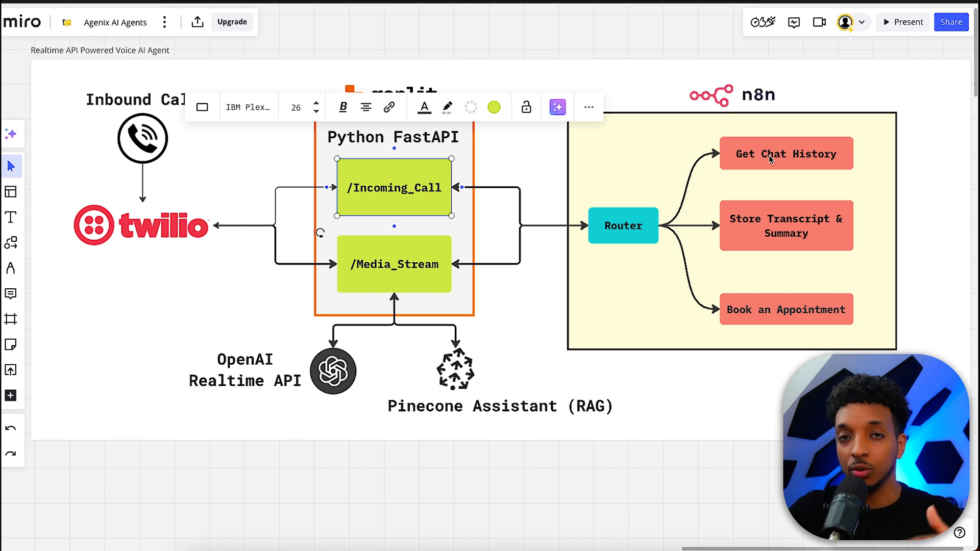
{"action": "mouse_move", "coordinate": [764, 194]}
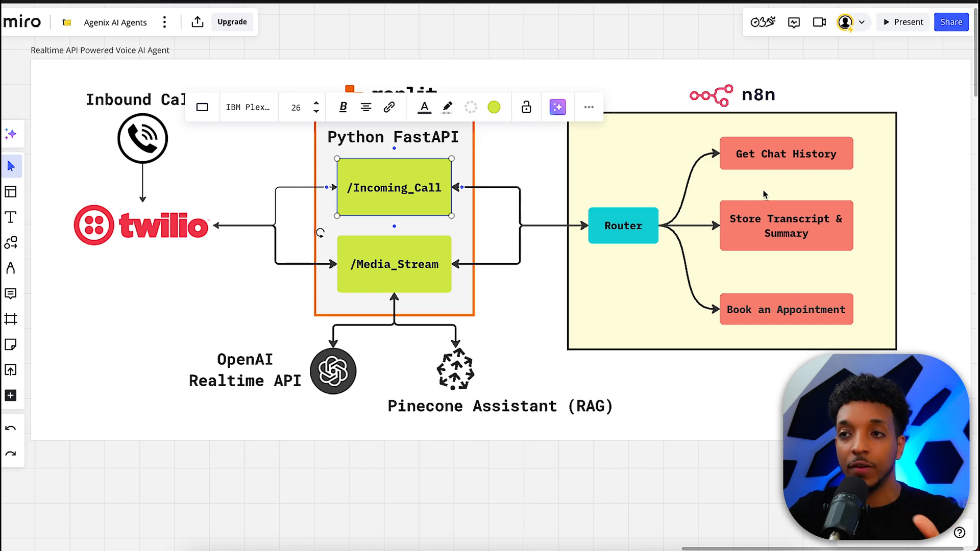
{"action": "mouse_move", "coordinate": [736, 177]}
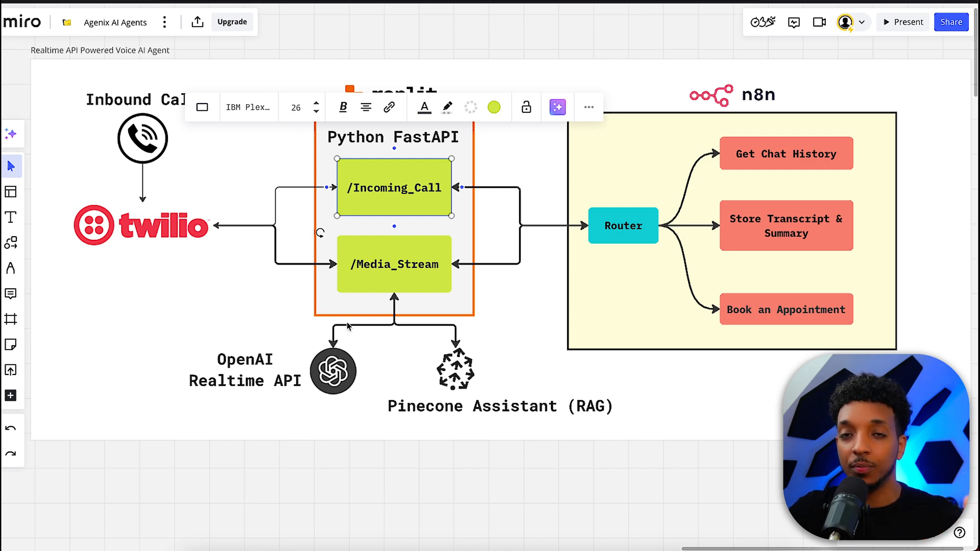
{"action": "left_click", "coordinate": [394, 263]}
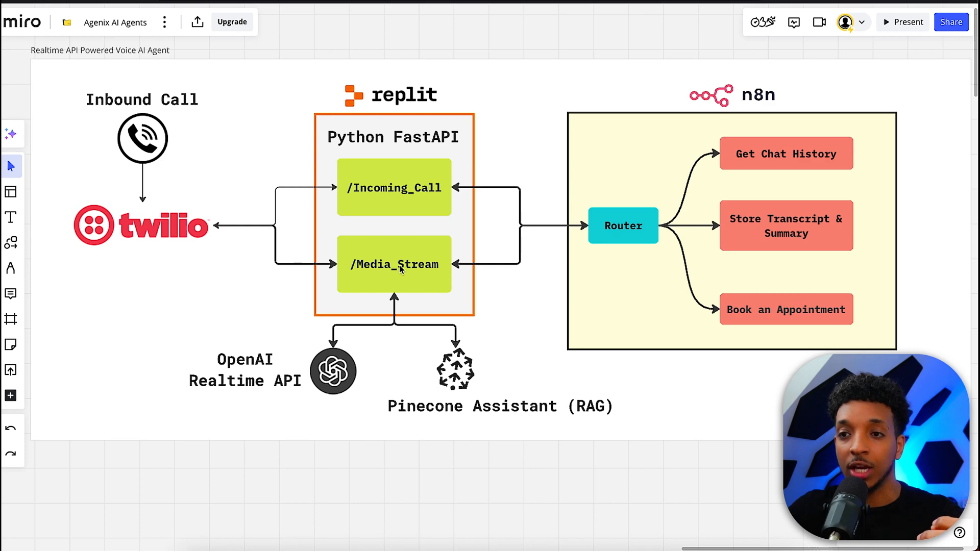
{"action": "mouse_move", "coordinate": [250, 392]}
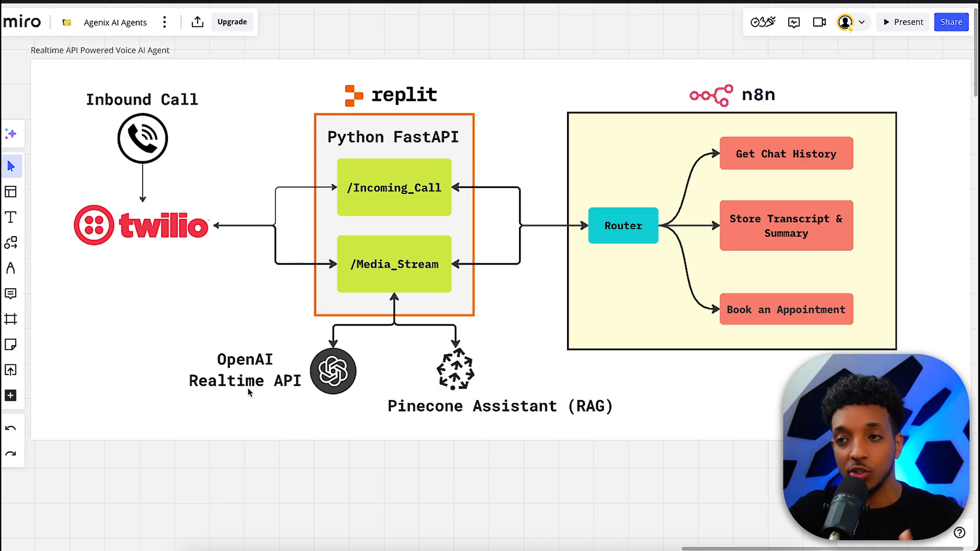
{"action": "mouse_move", "coordinate": [291, 416]}
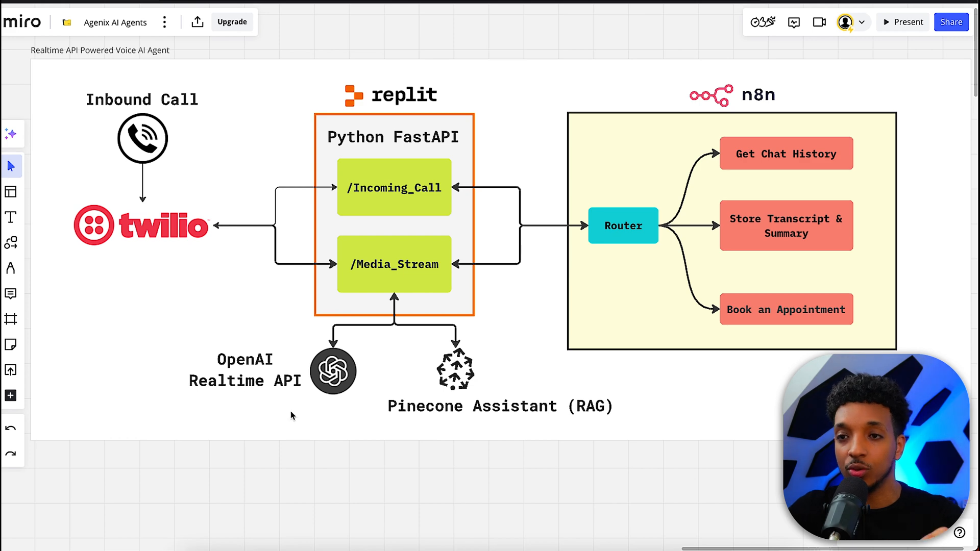
{"action": "mouse_move", "coordinate": [316, 343]}
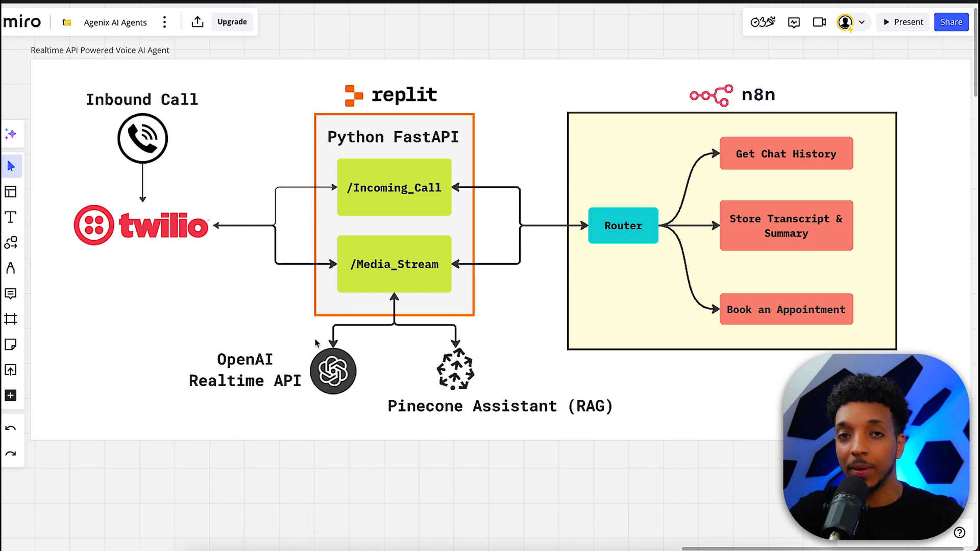
{"action": "mouse_move", "coordinate": [645, 218]}
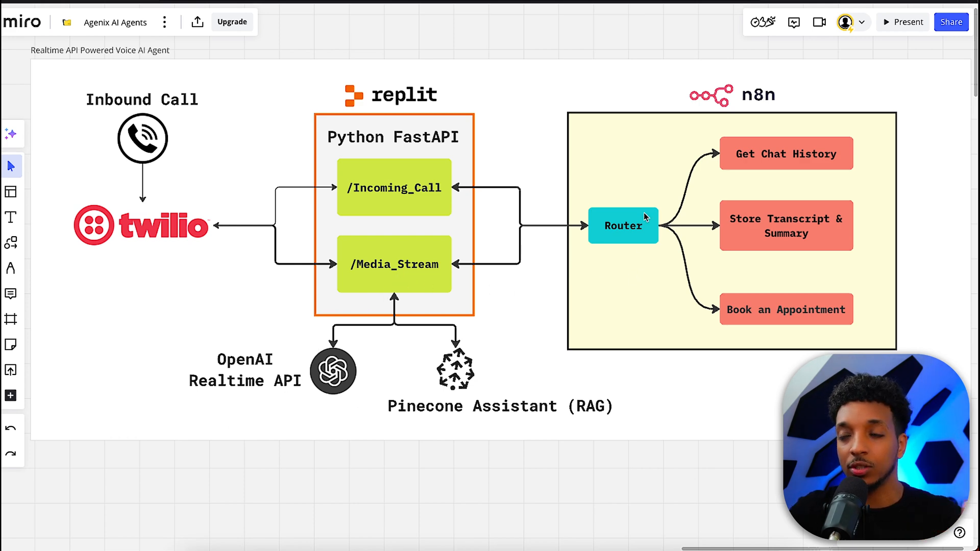
{"action": "mouse_move", "coordinate": [406, 365]}
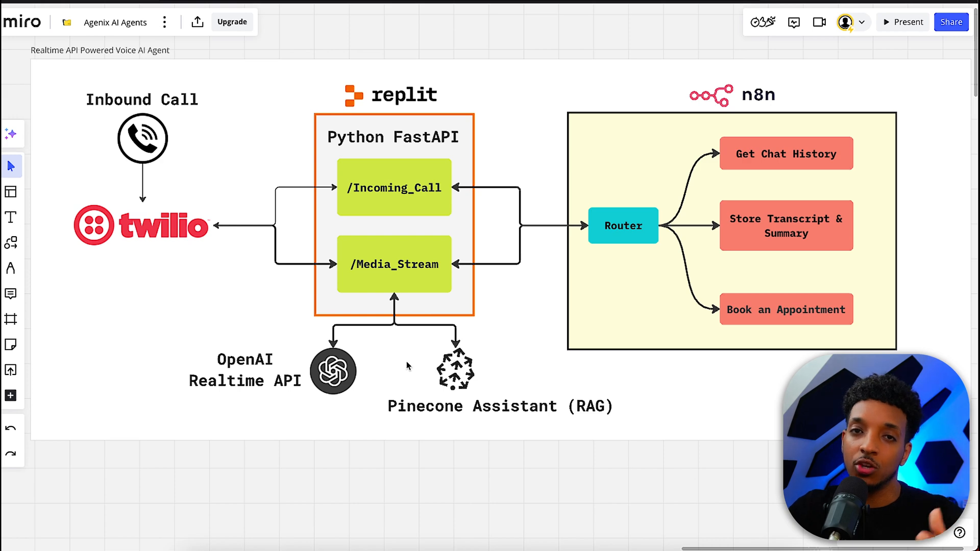
{"action": "mouse_move", "coordinate": [455, 419]}
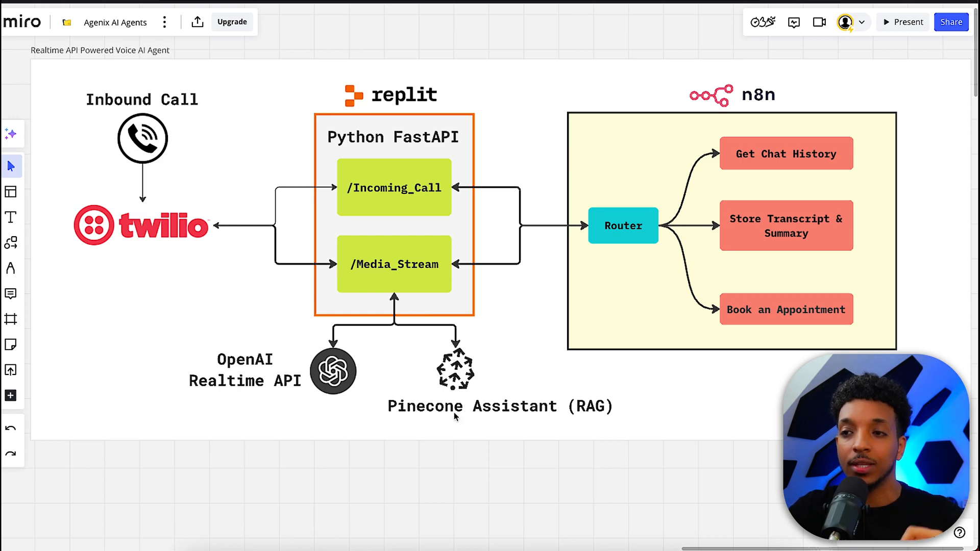
{"action": "mouse_move", "coordinate": [412, 386]}
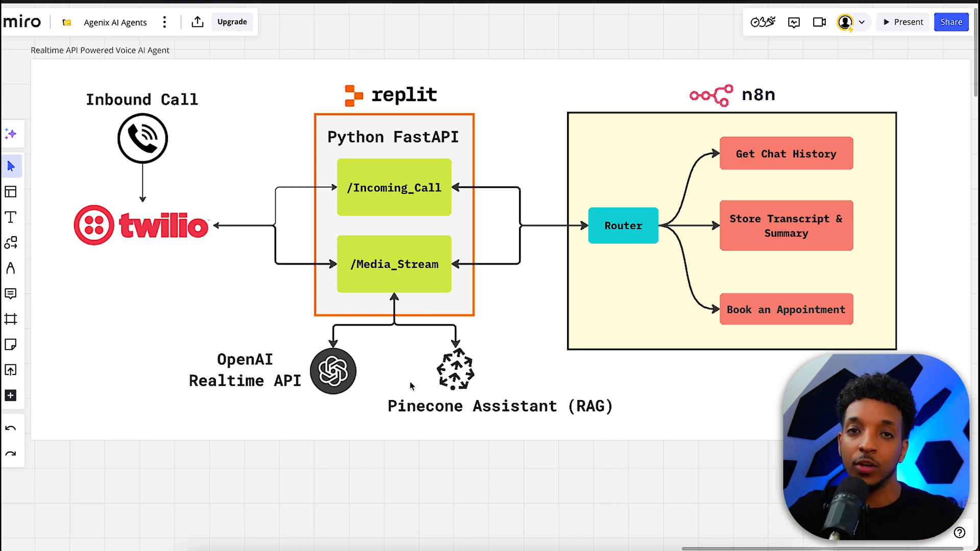
{"action": "mouse_move", "coordinate": [891, 339]}
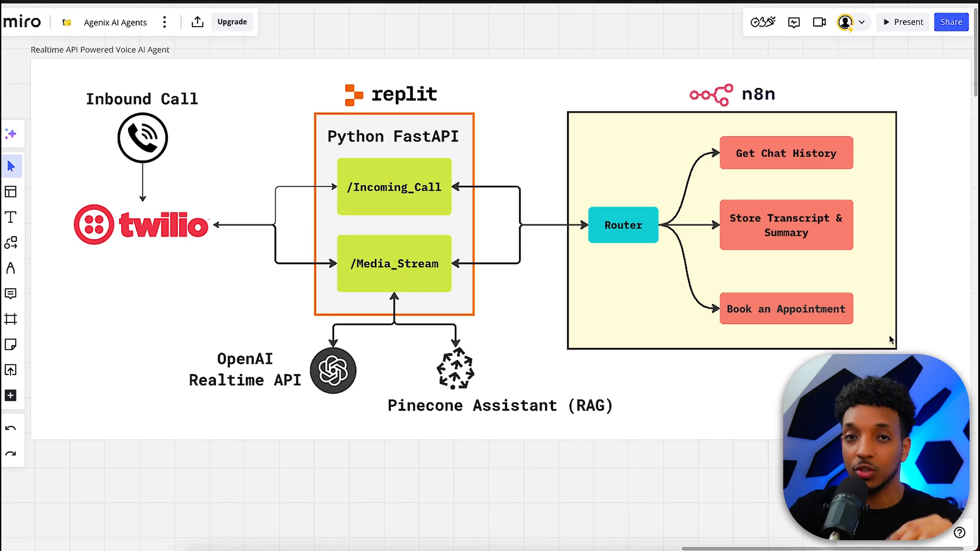
{"action": "mouse_move", "coordinate": [840, 286]}
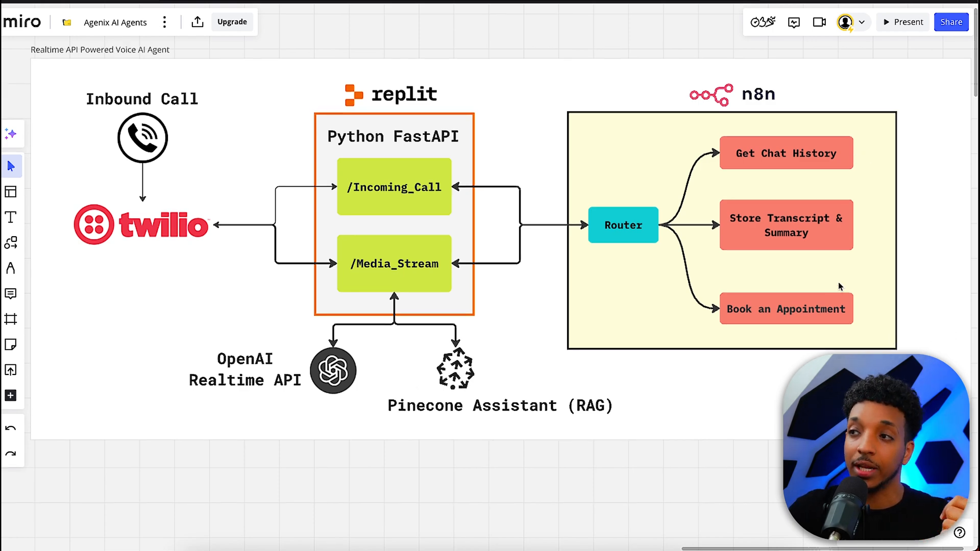
Highlight the n8n section's Get Chat History and Store Transcript & Summary steps, then show the Repl secrets.
{"action": "left_click", "coordinate": [786, 152]}
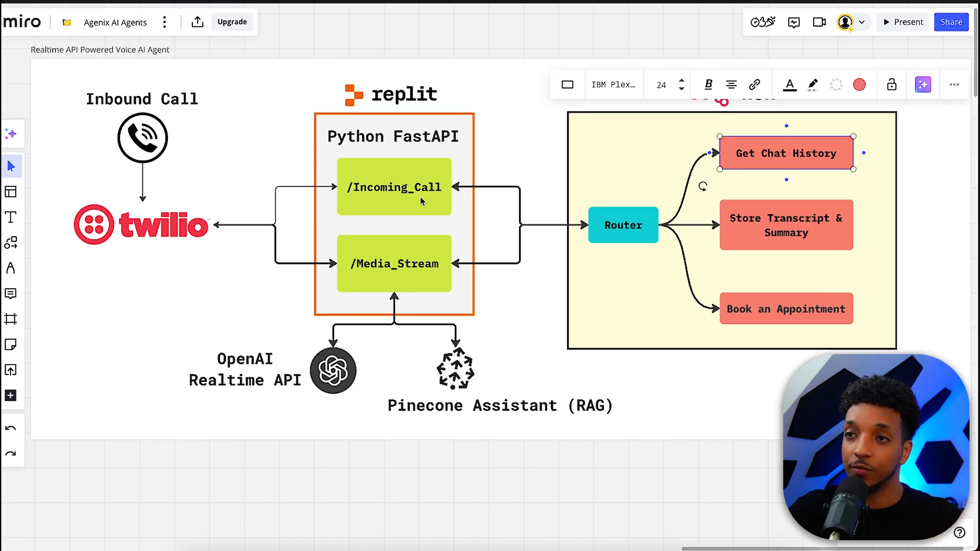
{"action": "left_click", "coordinate": [786, 224]}
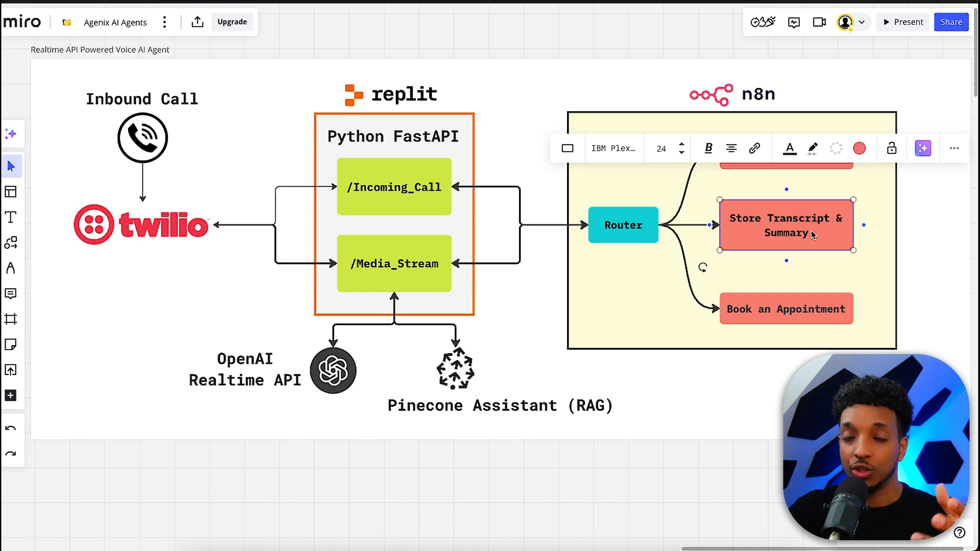
{"action": "left_click", "coordinate": [395, 263]}
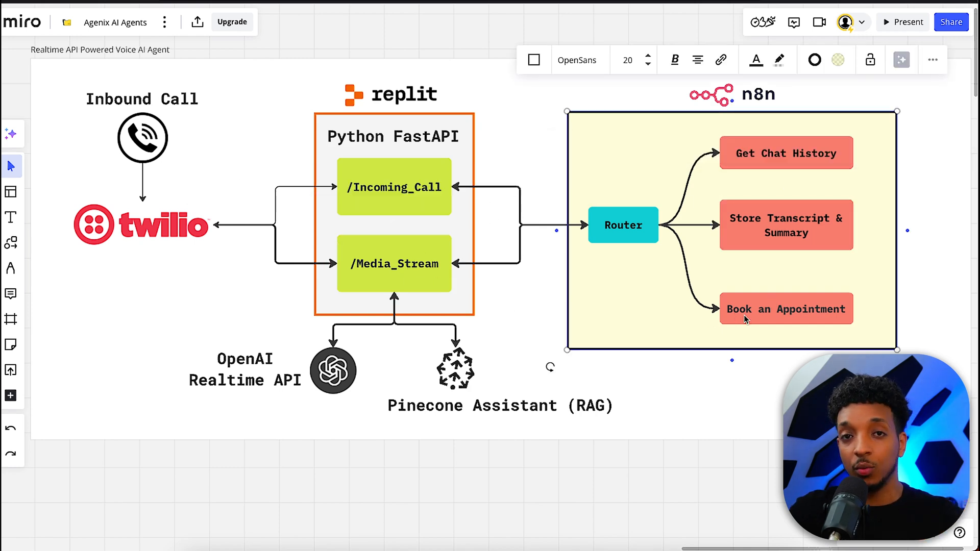
{"action": "left_click", "coordinate": [786, 308]}
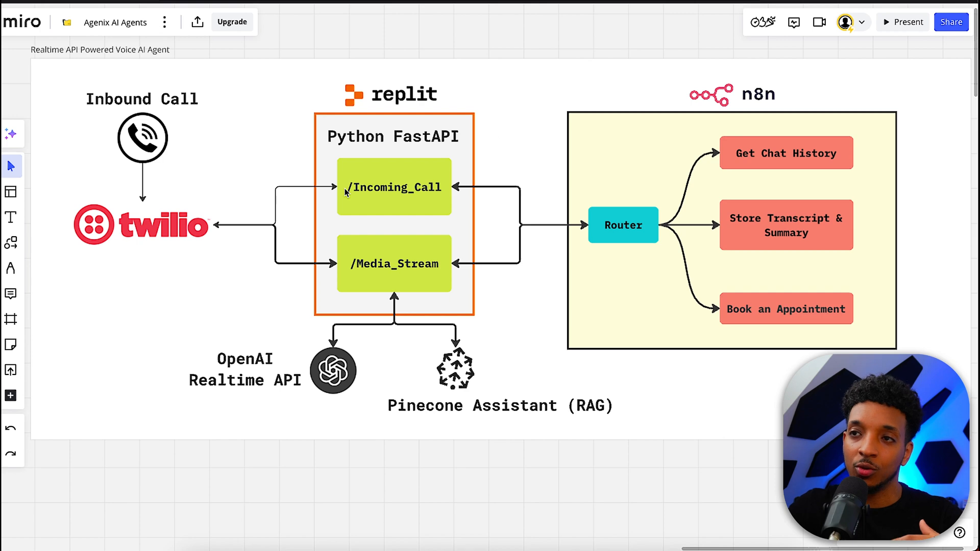
{"action": "mouse_move", "coordinate": [356, 243]}
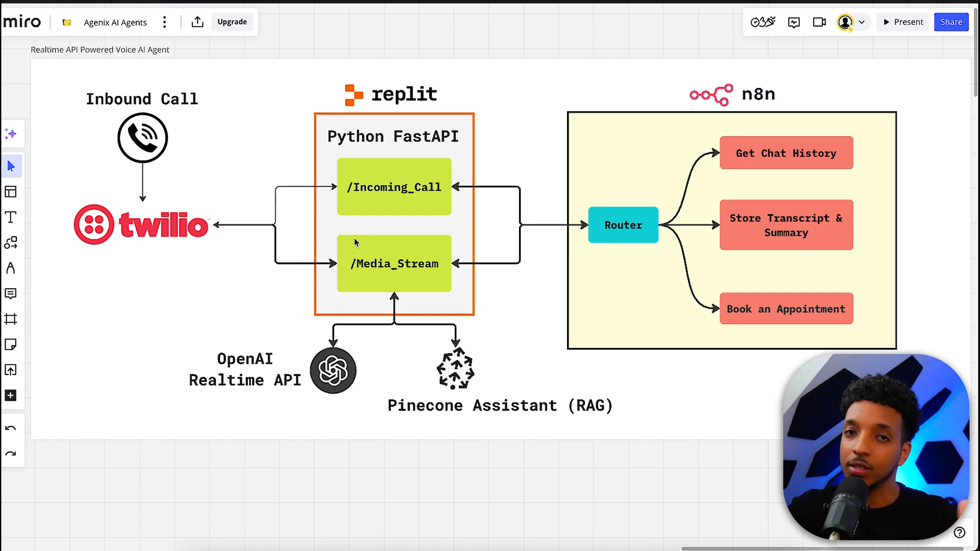
{"action": "mouse_move", "coordinate": [354, 243]}
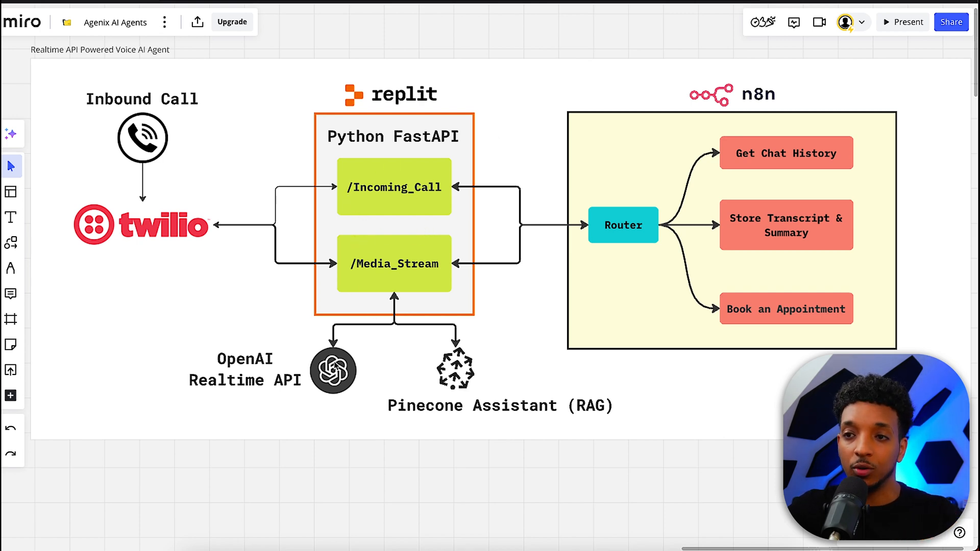
{"action": "mouse_move", "coordinate": [446, 437]}
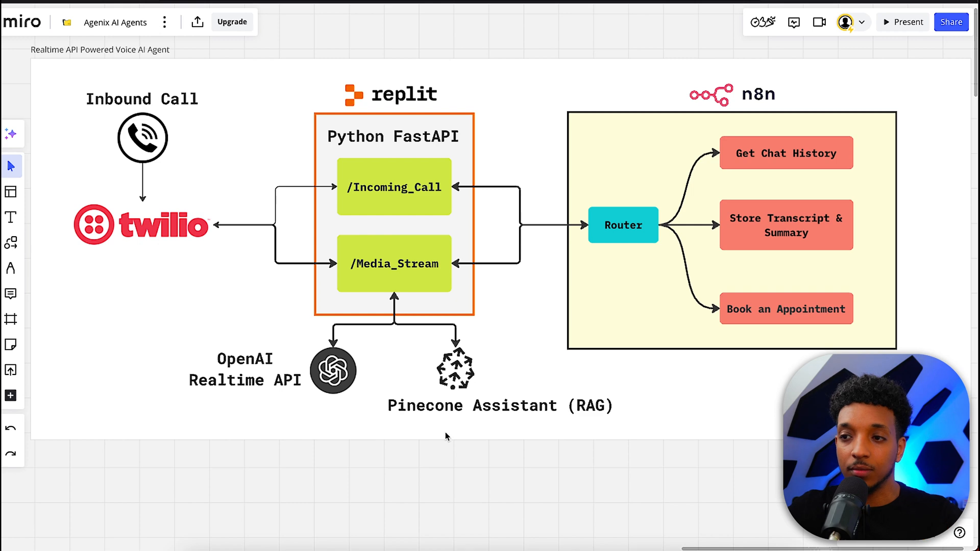
{"action": "mouse_move", "coordinate": [612, 245]}
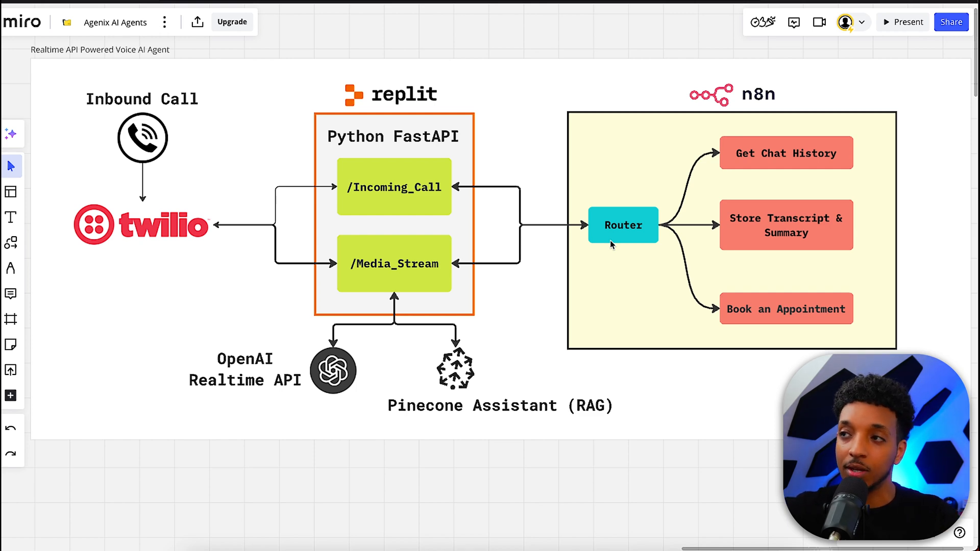
{"action": "mouse_move", "coordinate": [343, 255]}
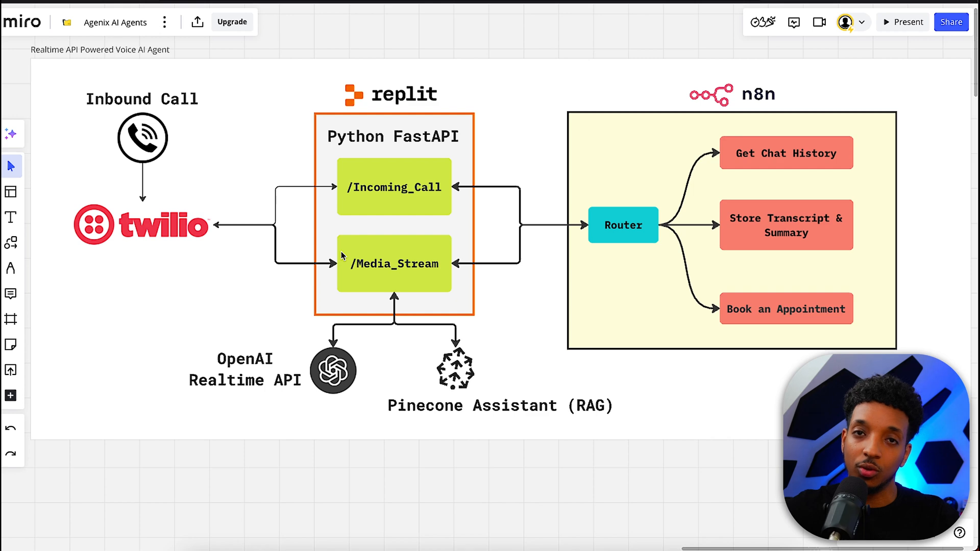
{"action": "mouse_move", "coordinate": [357, 216]}
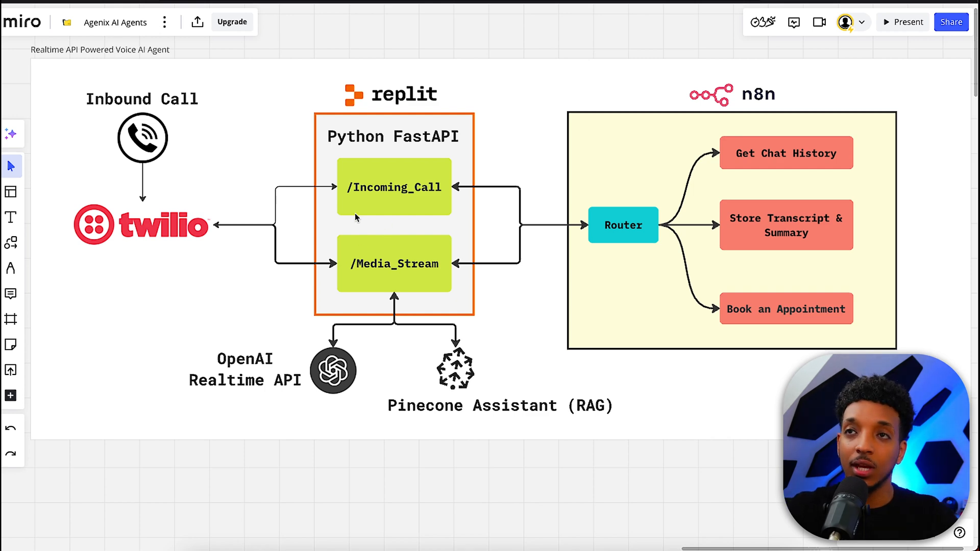
{"action": "mouse_move", "coordinate": [427, 4]}
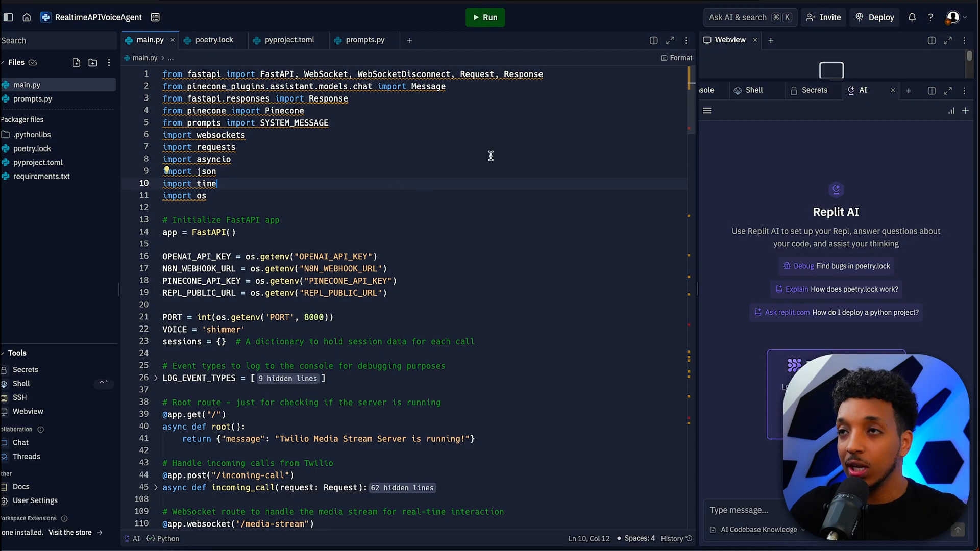
{"action": "mouse_move", "coordinate": [317, 167]}
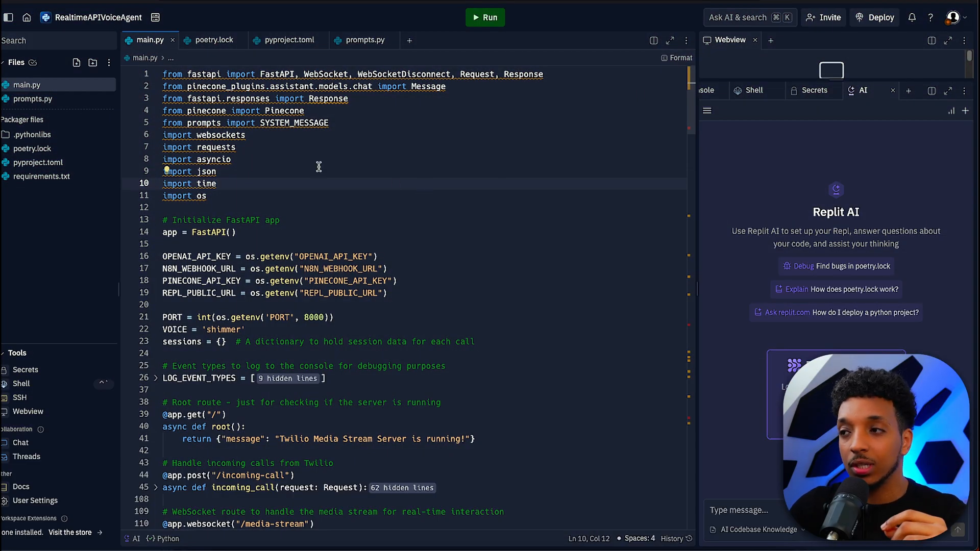
{"action": "mouse_move", "coordinate": [614, 207]}
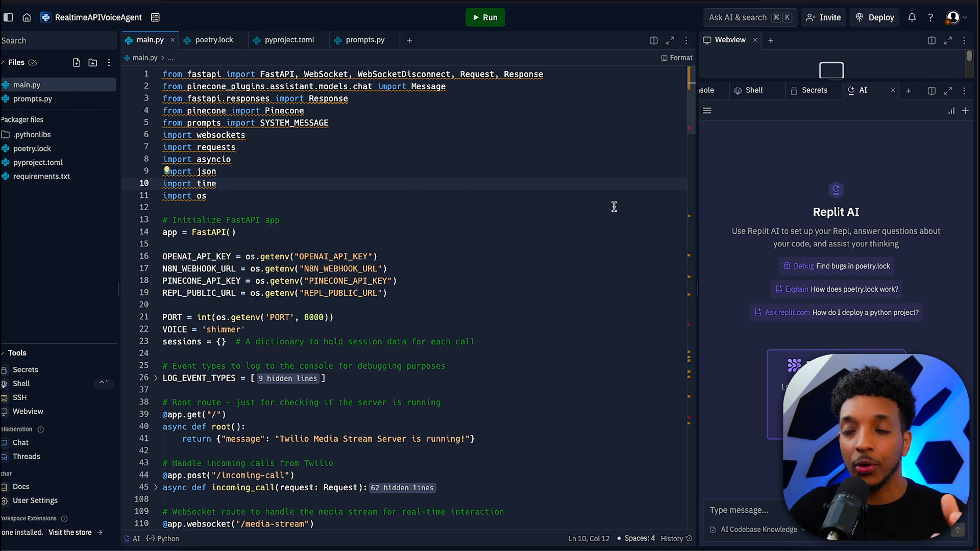
{"action": "mouse_move", "coordinate": [480, 245]}
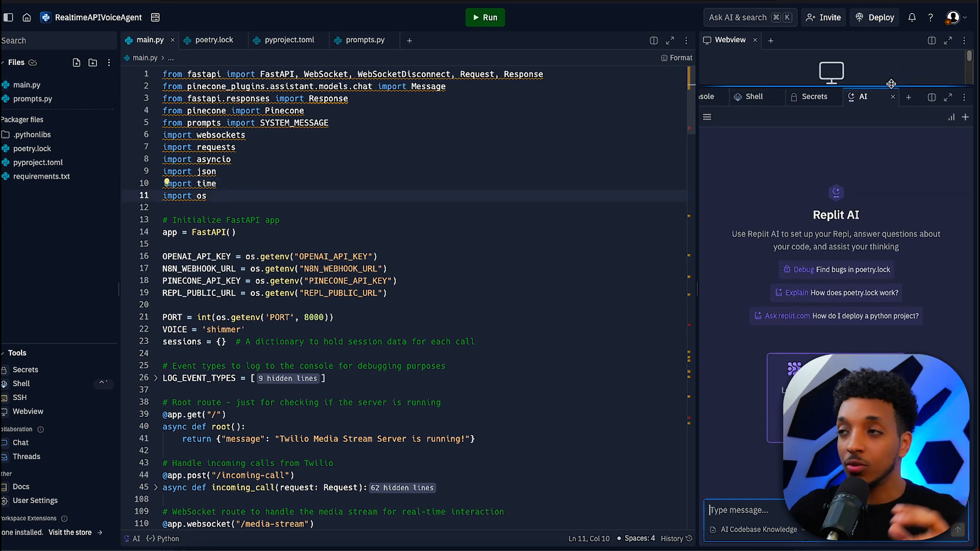
{"action": "left_click", "coordinate": [814, 101]}
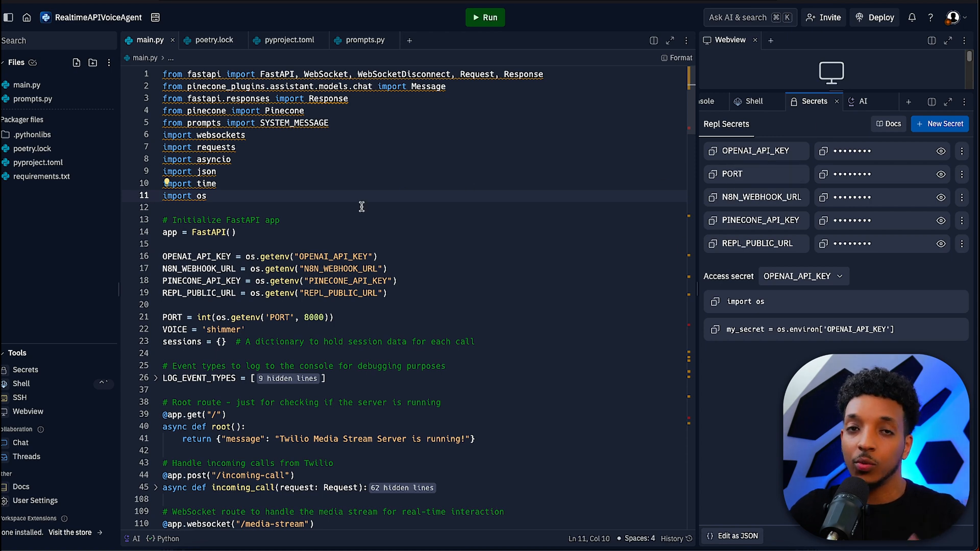
{"action": "left_click", "coordinate": [199, 257]}
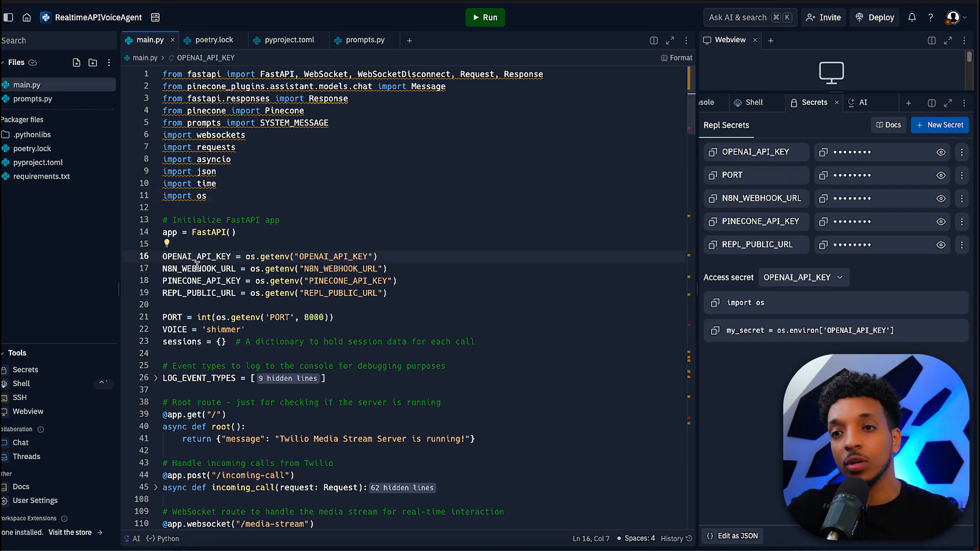
{"action": "left_click", "coordinate": [206, 281]}
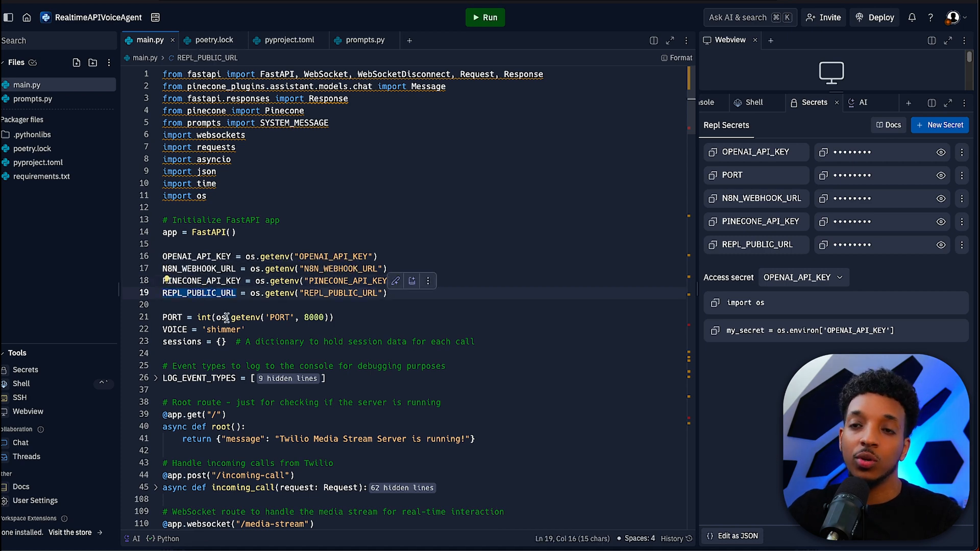
{"action": "mouse_move", "coordinate": [330, 225]}
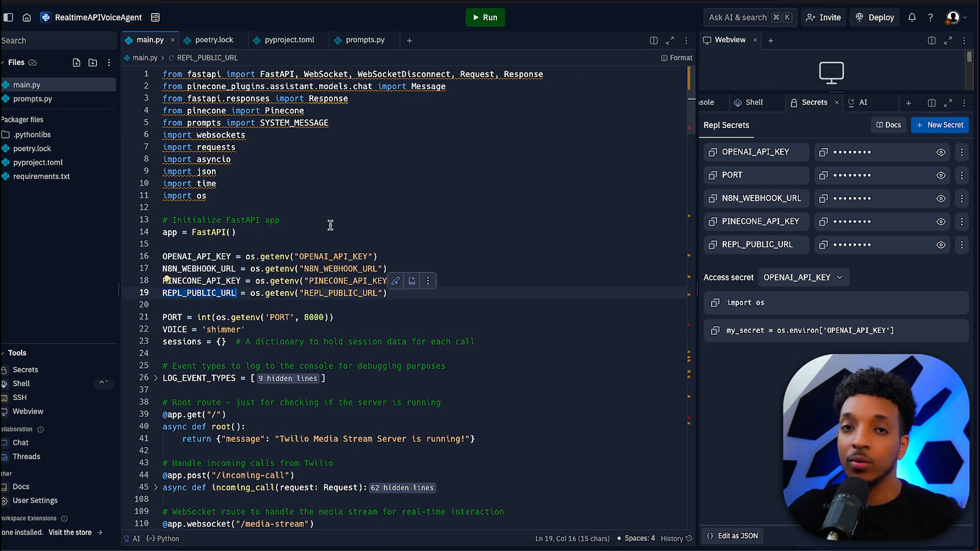
{"action": "scroll", "scroll_direction": "down", "scroll_amount": 3}
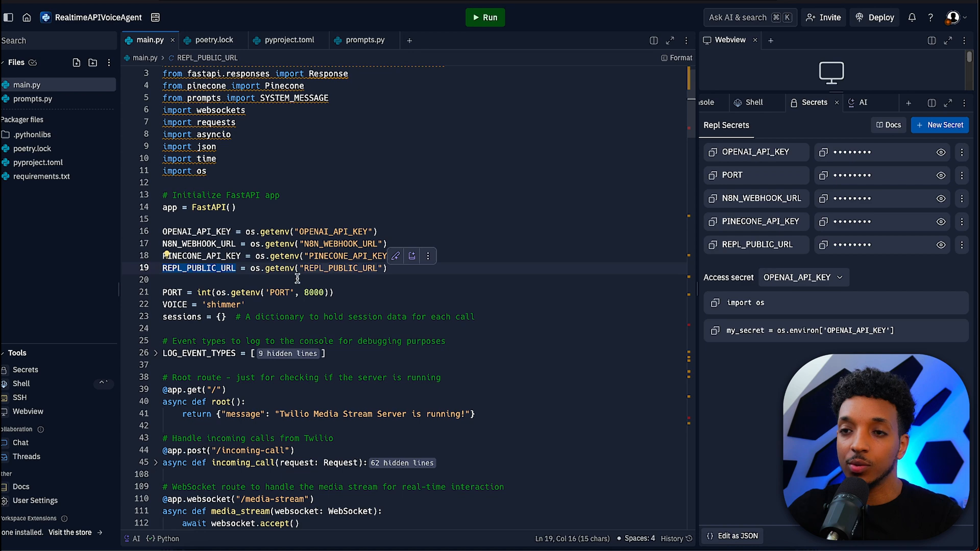
{"action": "scroll", "scroll_direction": "down", "scroll_amount": 3}
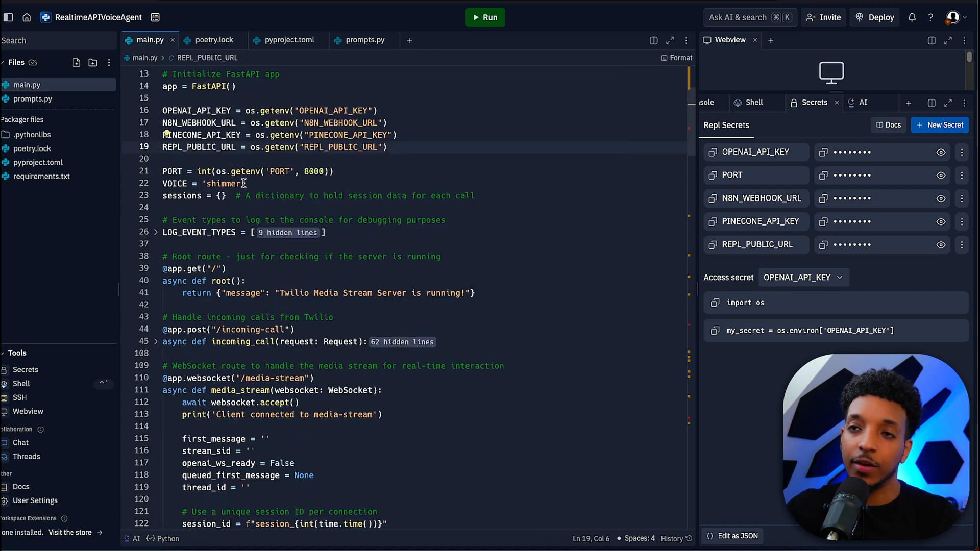
{"action": "double_click", "coordinate": [223, 183]}
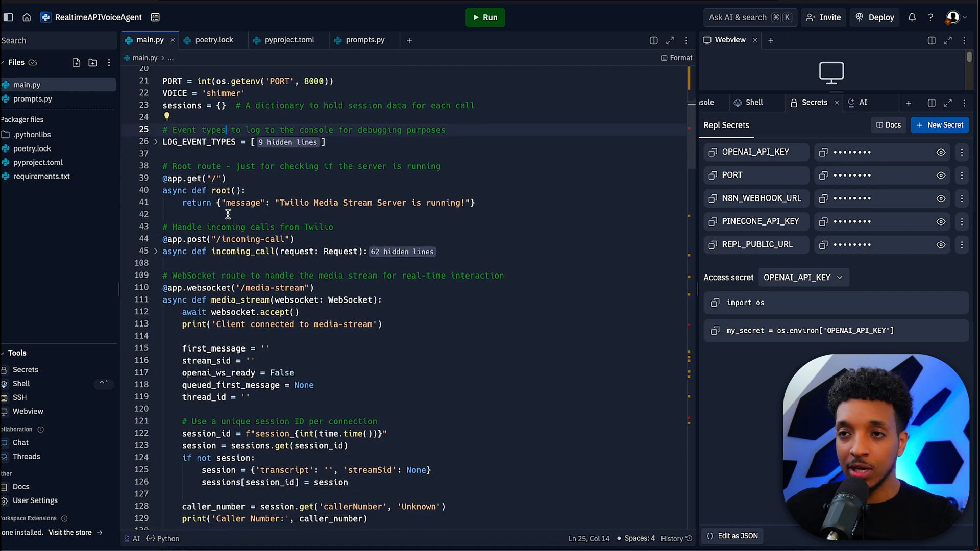
Expand the incoming_call handler and highlight the route value posted to the n8n webhook.
{"action": "scroll", "scroll_direction": "down", "scroll_amount": 3}
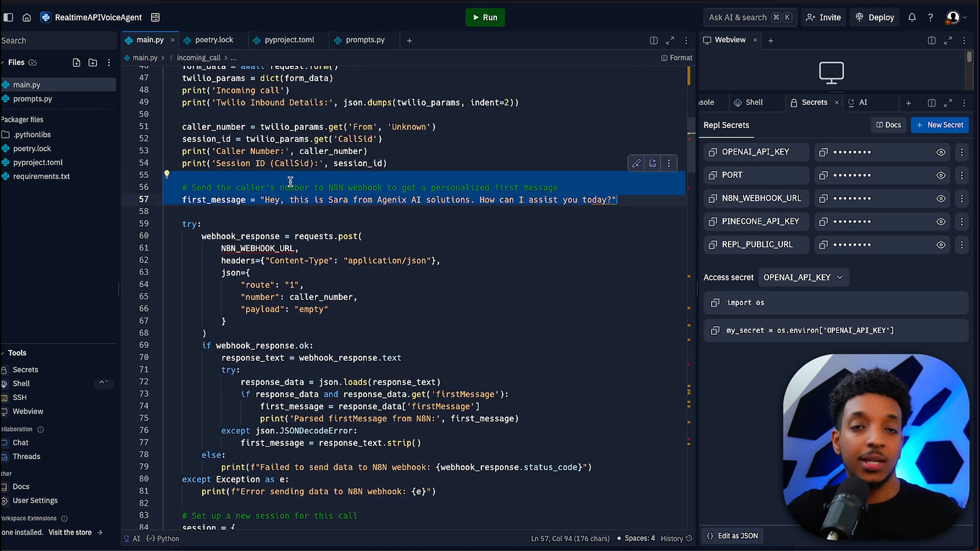
{"action": "left_click", "coordinate": [348, 260]}
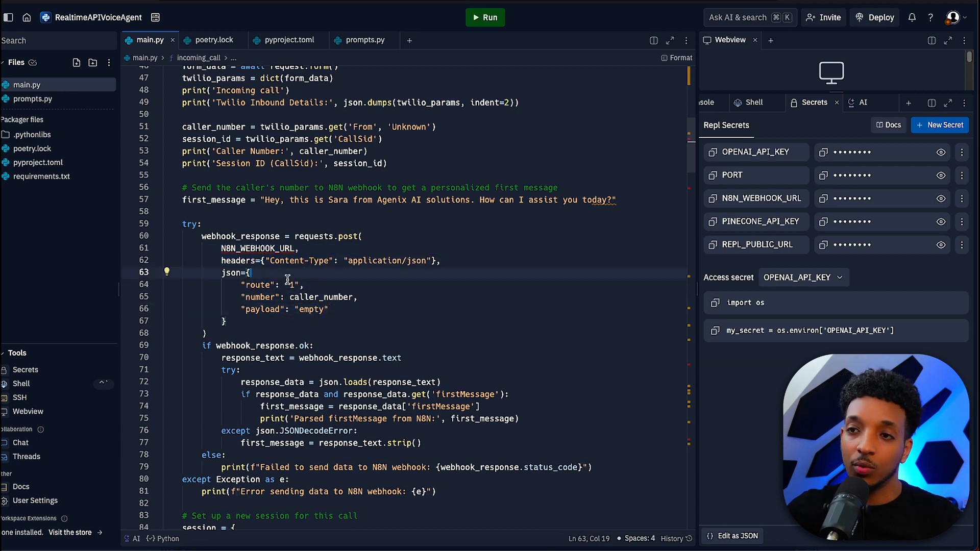
{"action": "double_click", "coordinate": [257, 285]}
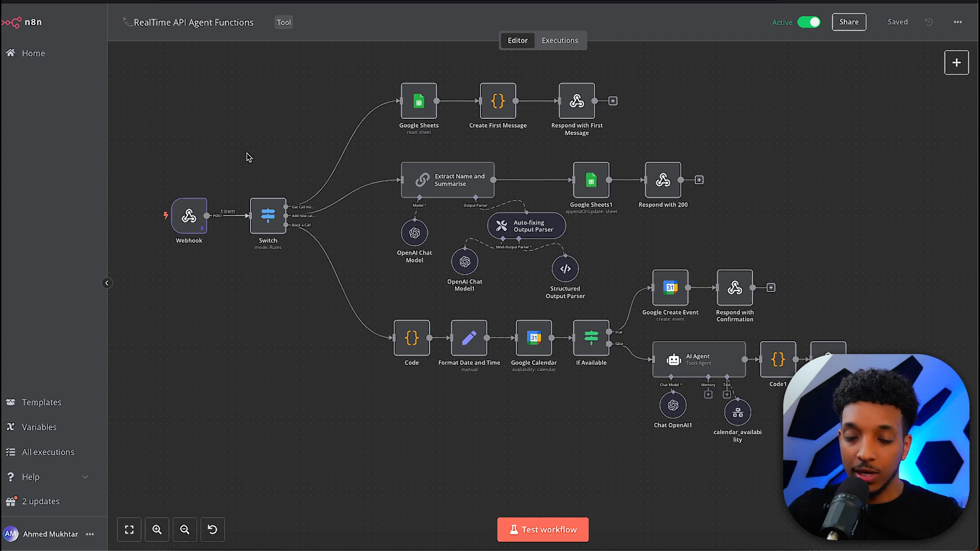
{"action": "mouse_move", "coordinate": [274, 243]}
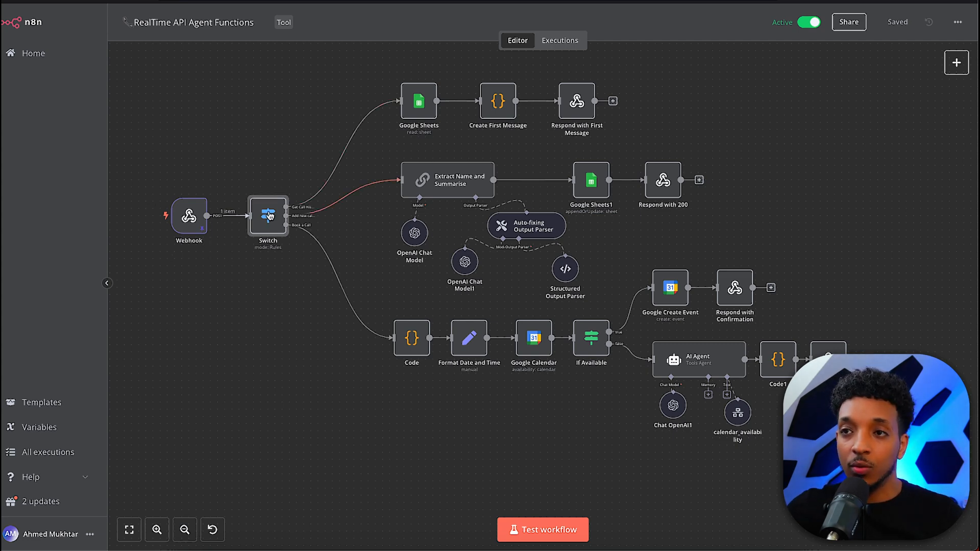
Scroll the RealTime API Agent Functions workflow canvas to show the webhook, switch and branches.
{"action": "scroll", "scroll_direction": "up", "scroll_amount": 3}
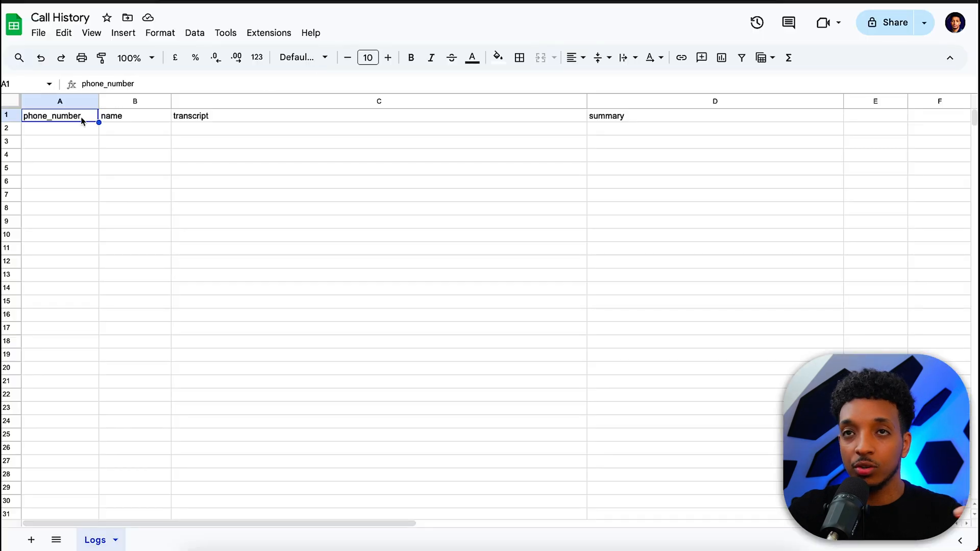
{"action": "mouse_move", "coordinate": [156, 129]}
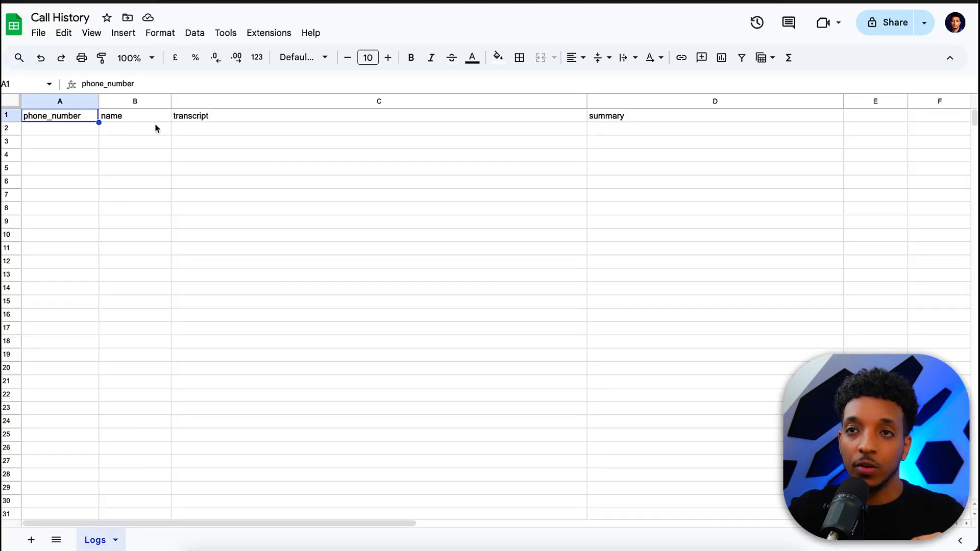
Point out the transcript and summary header cells on the Call History Logs tab.
{"action": "left_click", "coordinate": [378, 116]}
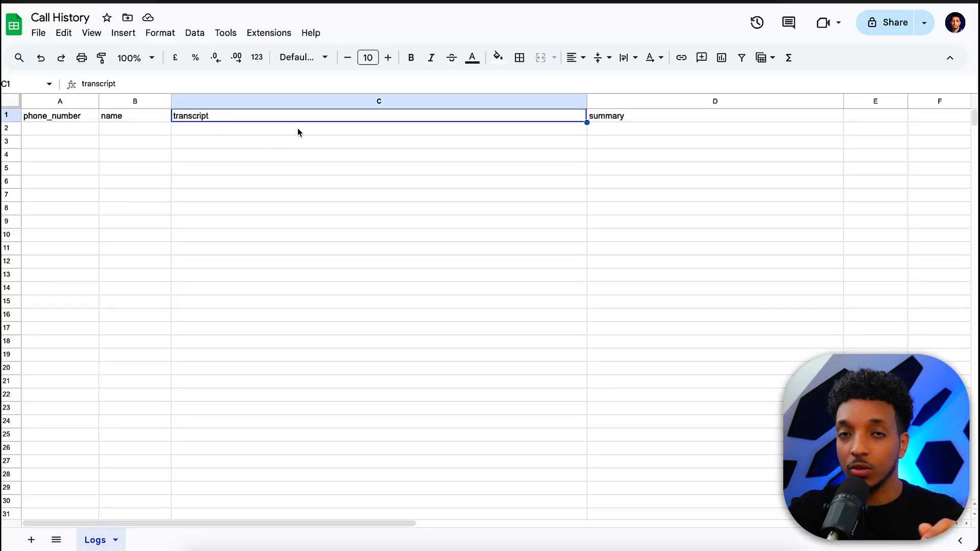
{"action": "left_click", "coordinate": [715, 115]}
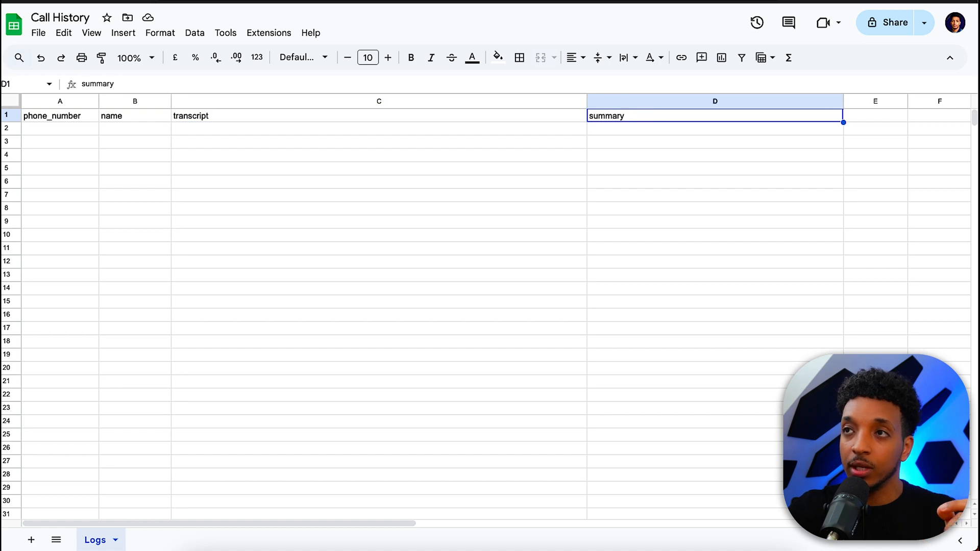
{"action": "left_click", "coordinate": [60, 128]}
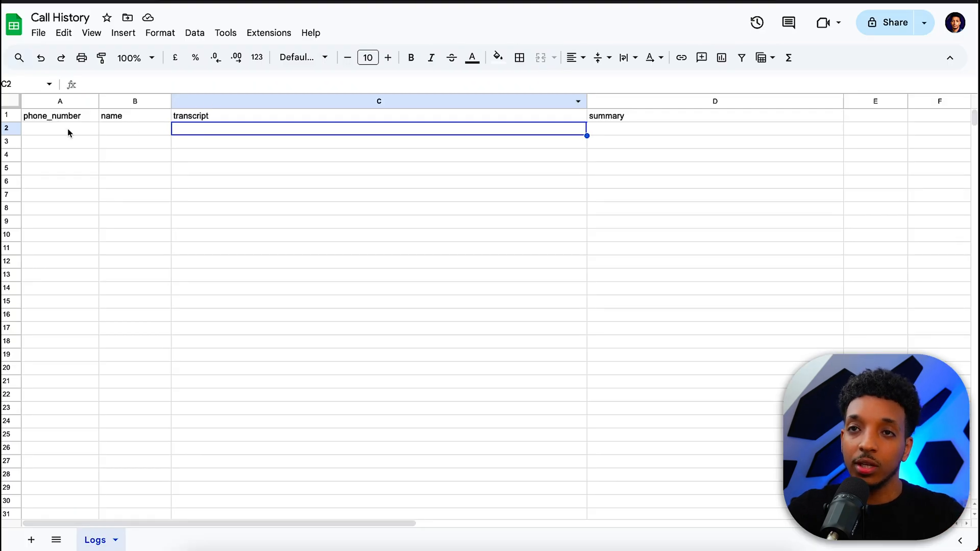
{"action": "mouse_move", "coordinate": [144, 186]}
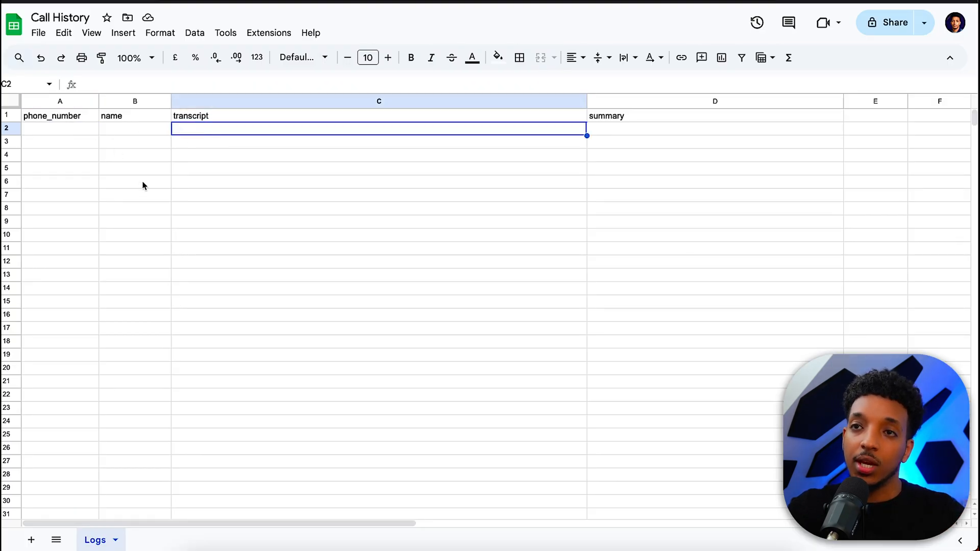
{"action": "mouse_move", "coordinate": [540, 42]}
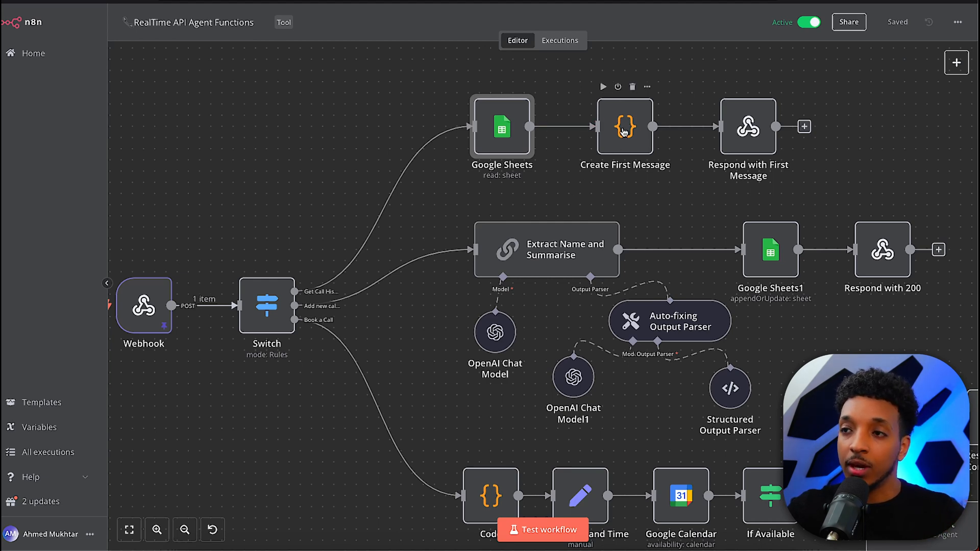
{"action": "mouse_move", "coordinate": [623, 123]}
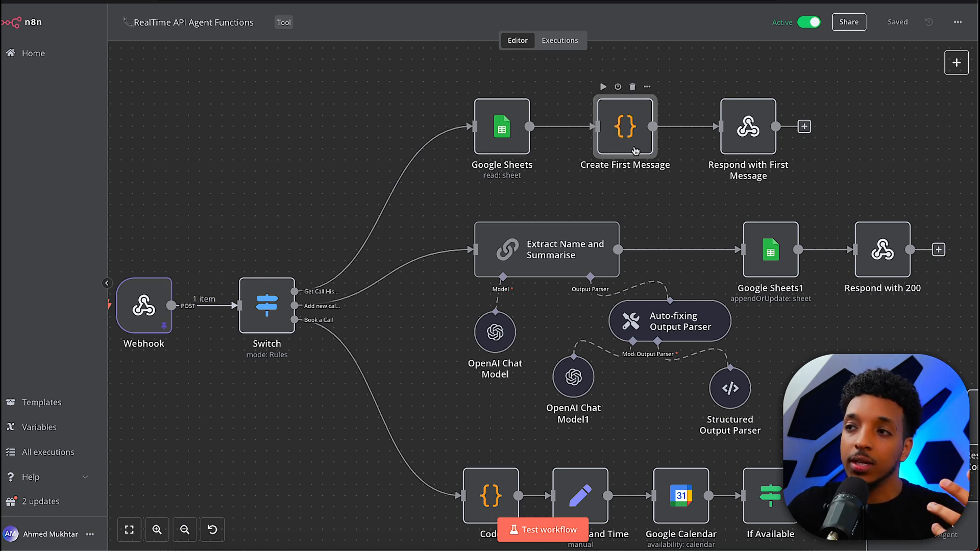
{"action": "mouse_move", "coordinate": [768, 148]}
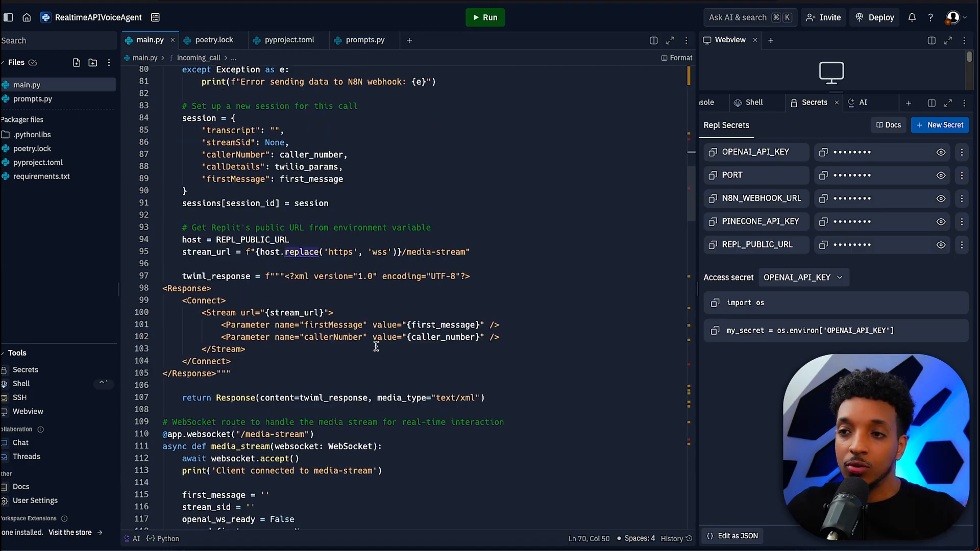
Highlight the main.py line reading REPL_PUBLIC_URL for the media-stream TwiML response.
{"action": "left_click", "coordinate": [330, 202]}
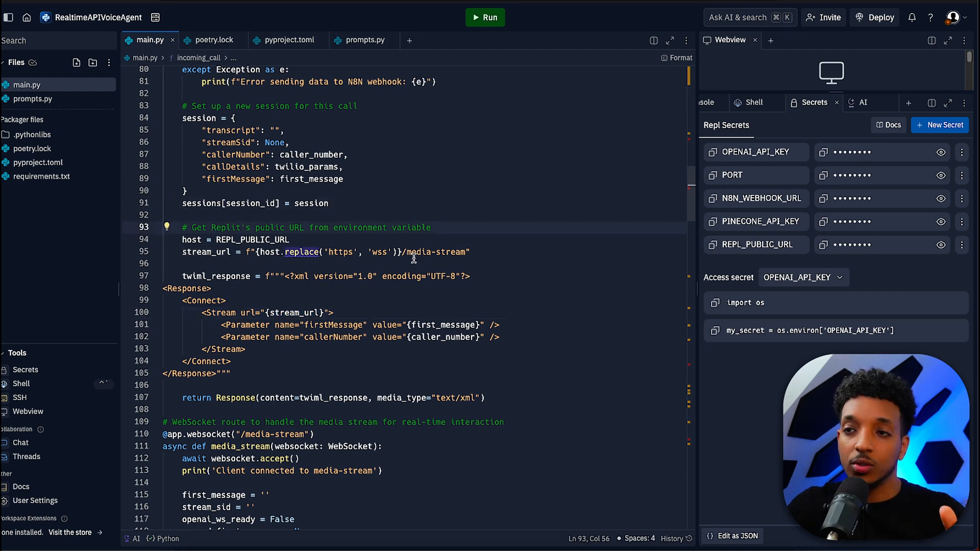
{"action": "mouse_move", "coordinate": [249, 368]}
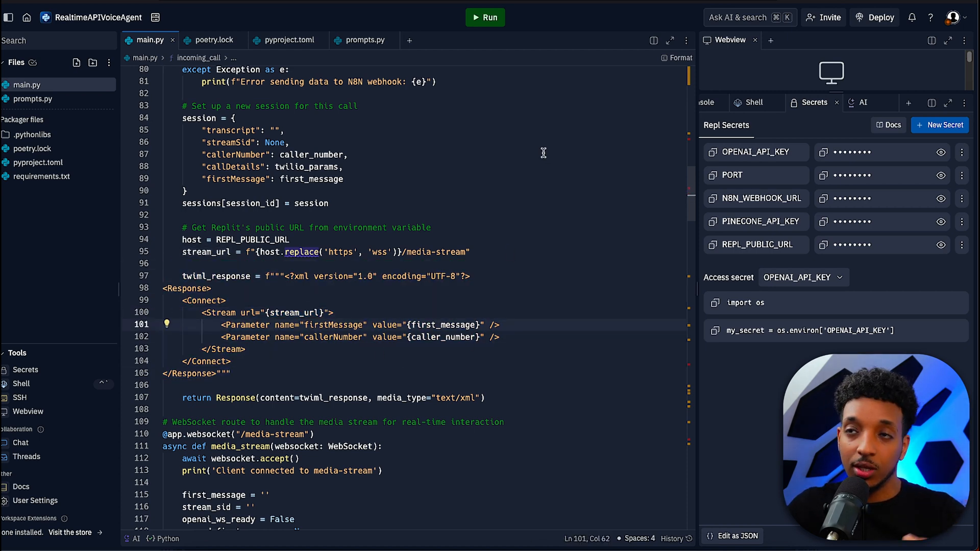
{"action": "mouse_move", "coordinate": [444, 235]}
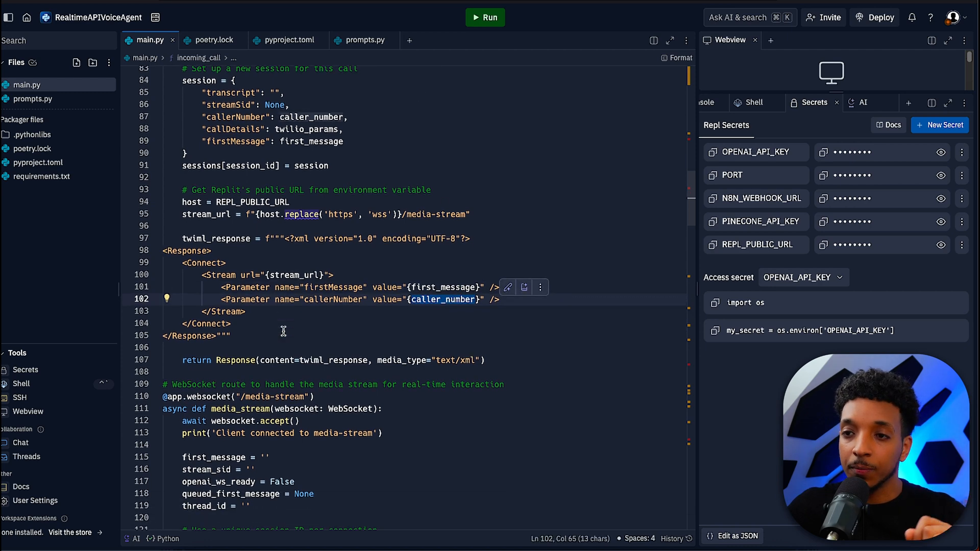
{"action": "scroll", "scroll_direction": "down", "scroll_amount": 3}
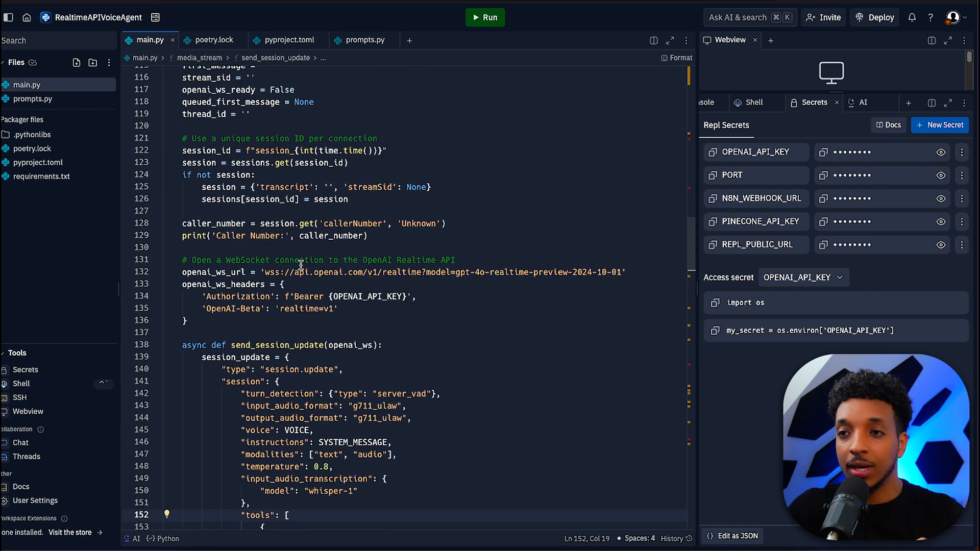
{"action": "scroll", "scroll_direction": "down", "scroll_amount": 3}
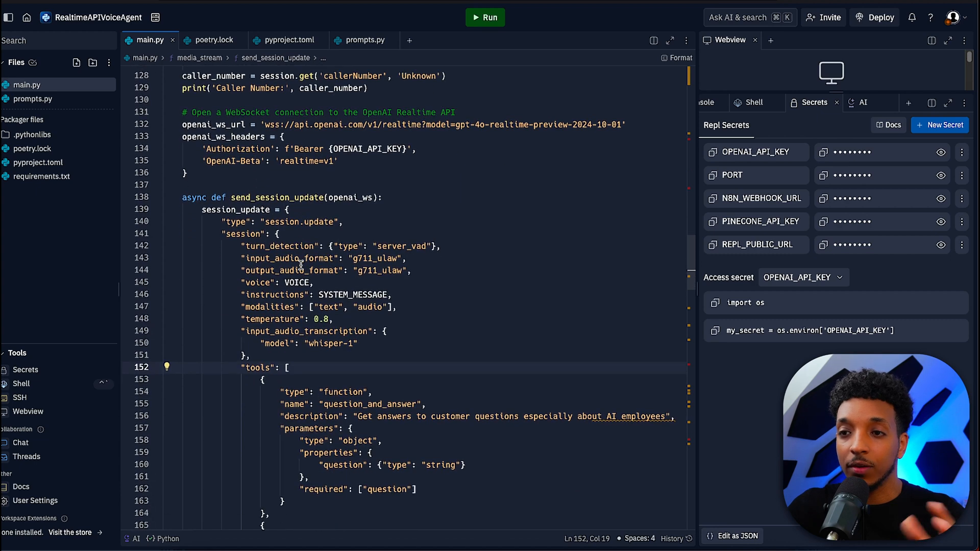
{"action": "scroll", "scroll_direction": "down", "scroll_amount": 3}
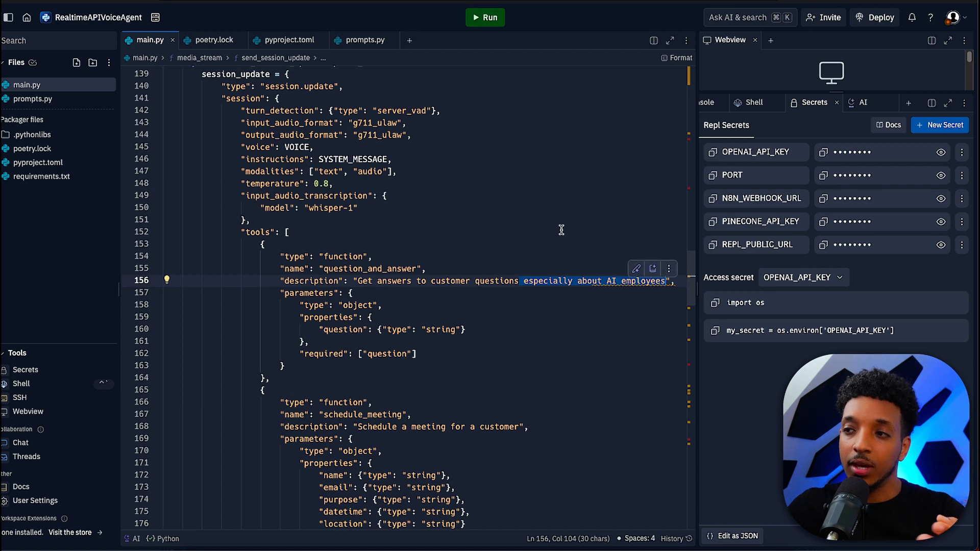
{"action": "scroll", "scroll_direction": "down", "scroll_amount": 3}
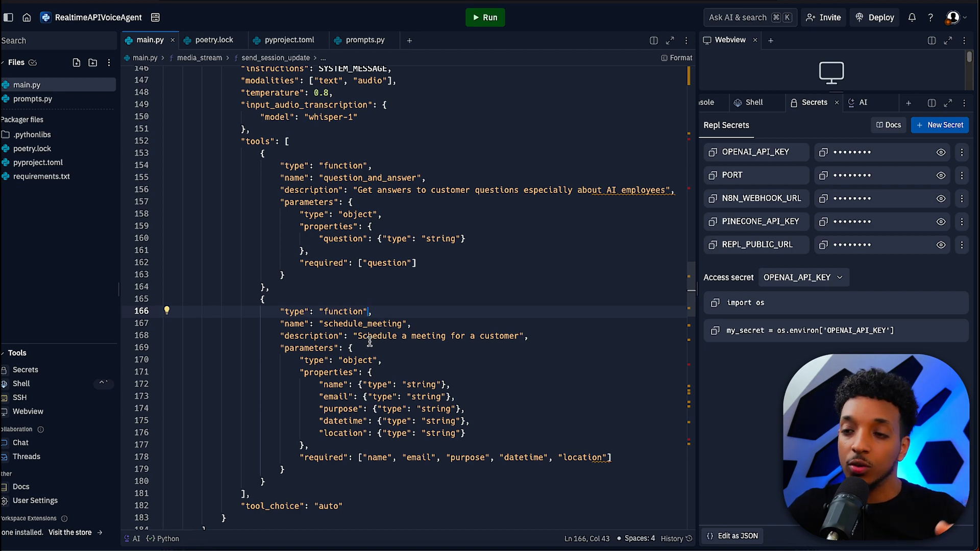
{"action": "double_click", "coordinate": [334, 385]}
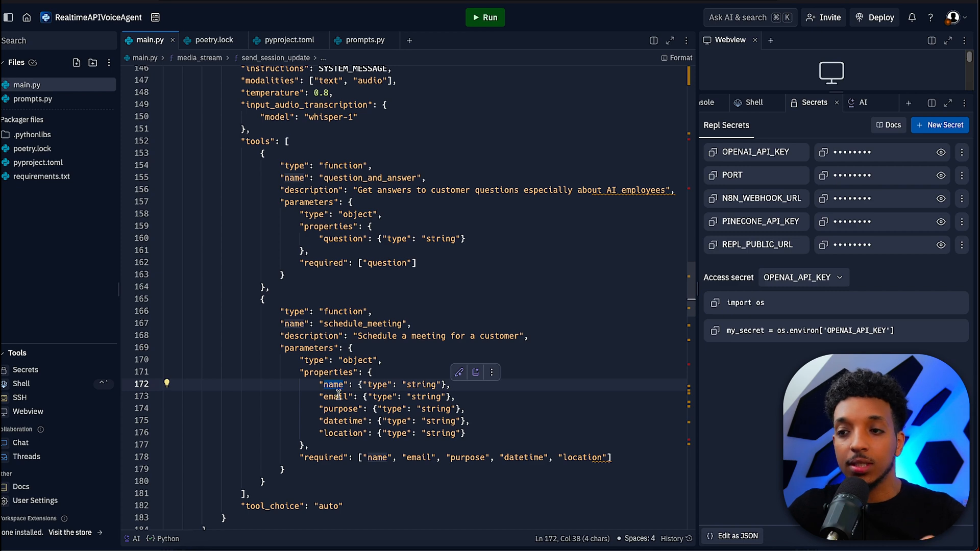
{"action": "scroll", "scroll_direction": "down", "scroll_amount": 3}
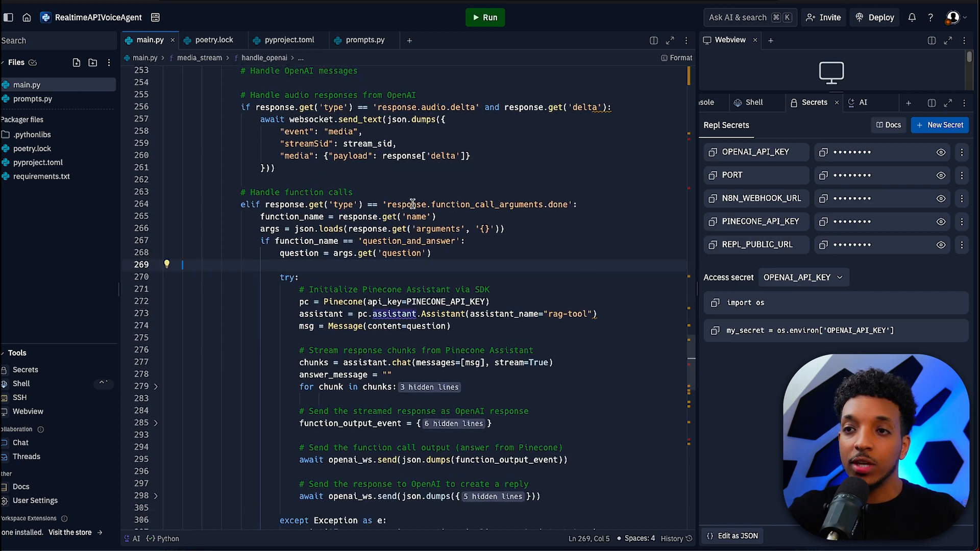
{"action": "left_click", "coordinate": [374, 254]}
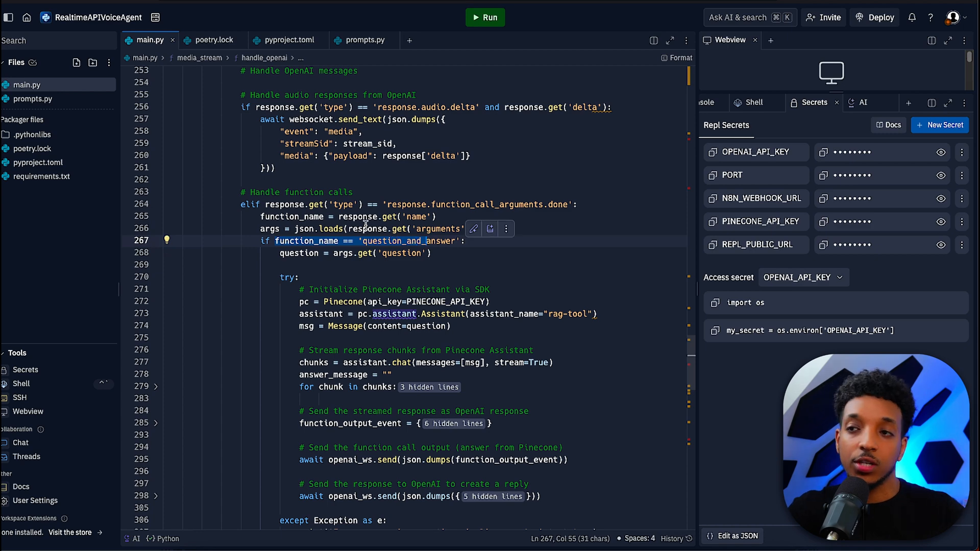
{"action": "scroll", "scroll_direction": "down", "scroll_amount": 3}
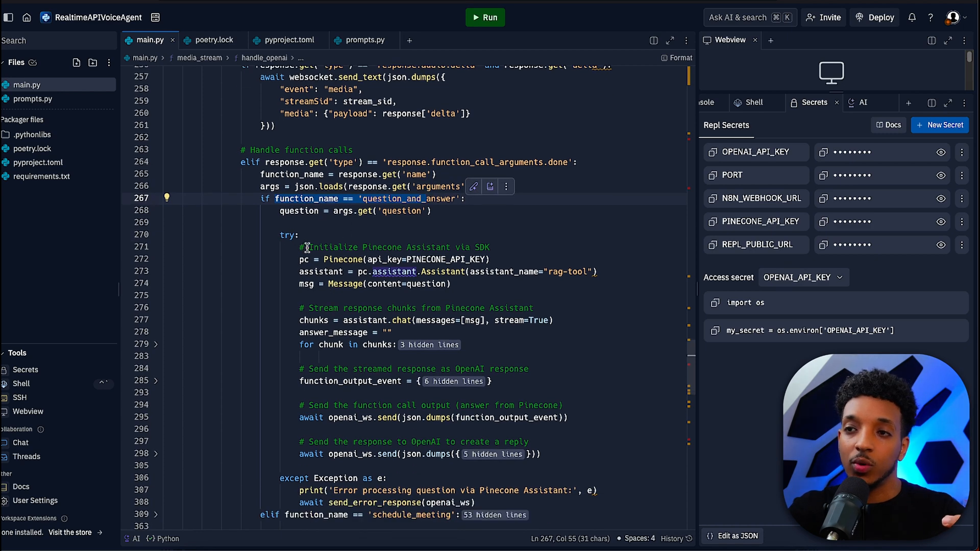
{"action": "left_click", "coordinate": [322, 247]}
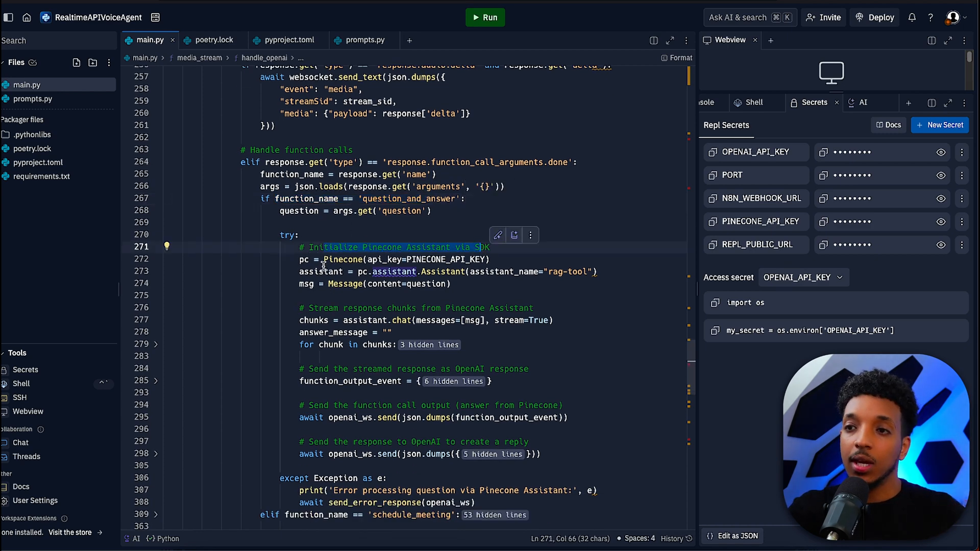
{"action": "left_click", "coordinate": [364, 271]}
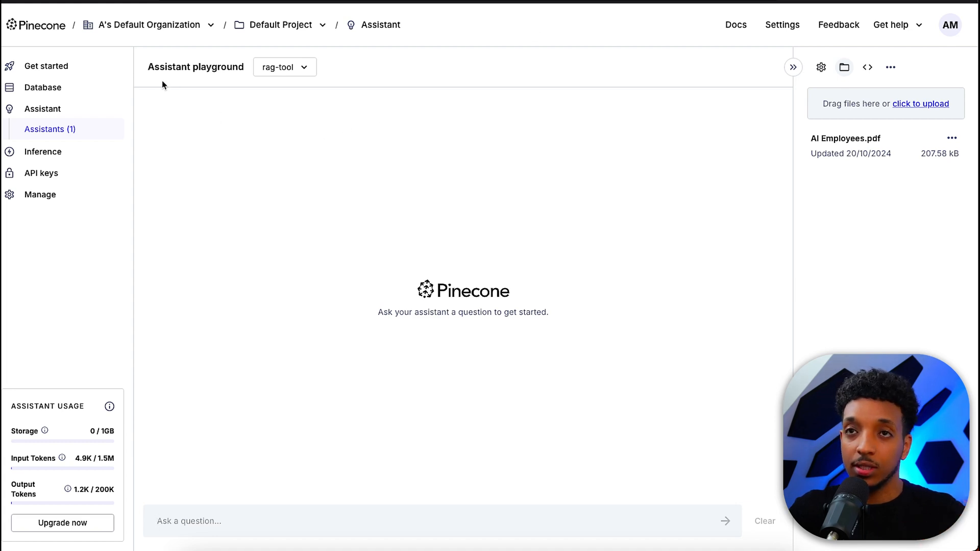
{"action": "mouse_move", "coordinate": [297, 296]}
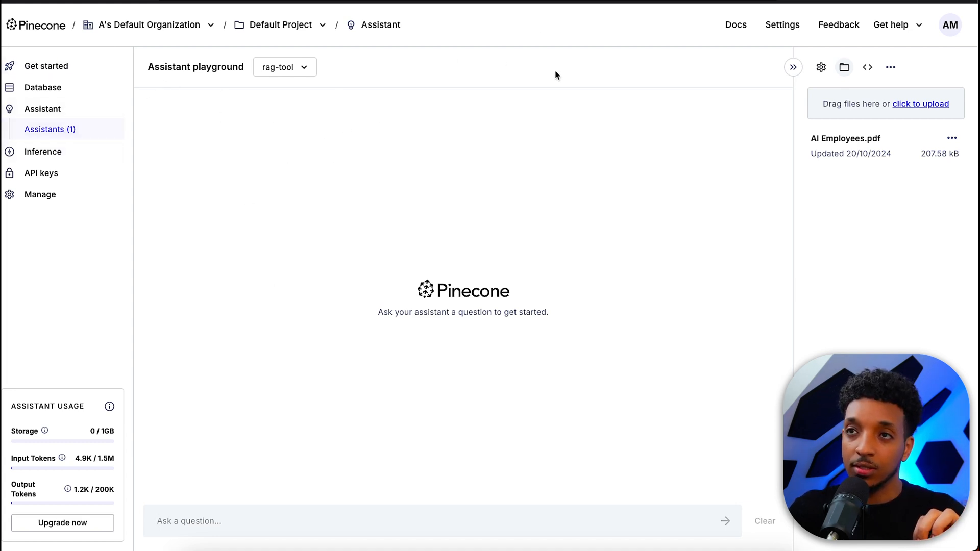
{"action": "left_click", "coordinate": [846, 138]}
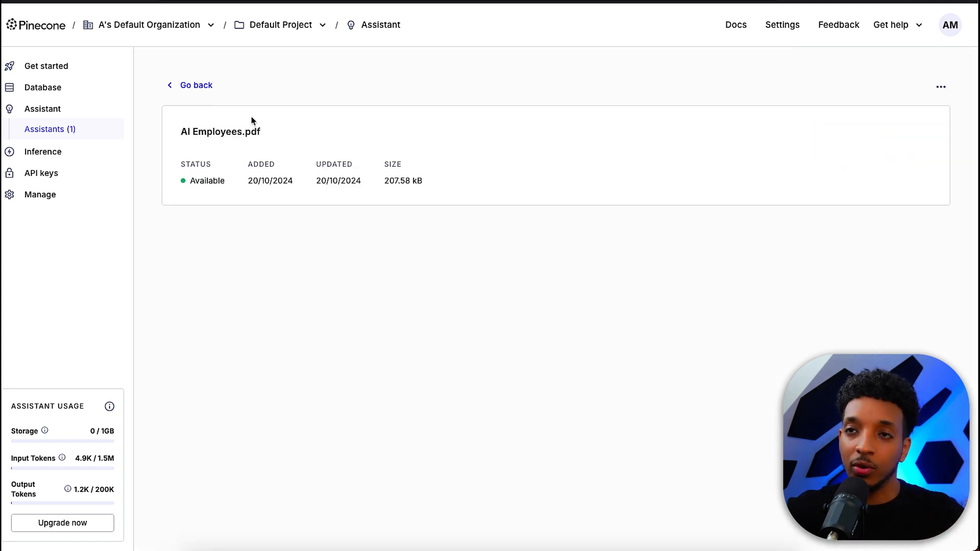
{"action": "left_click", "coordinate": [196, 84]}
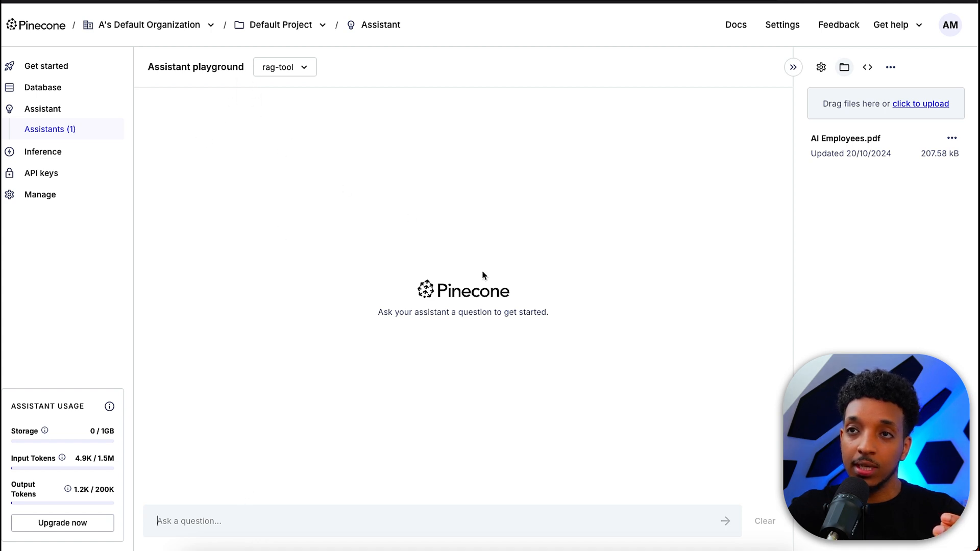
{"action": "mouse_move", "coordinate": [569, 218]}
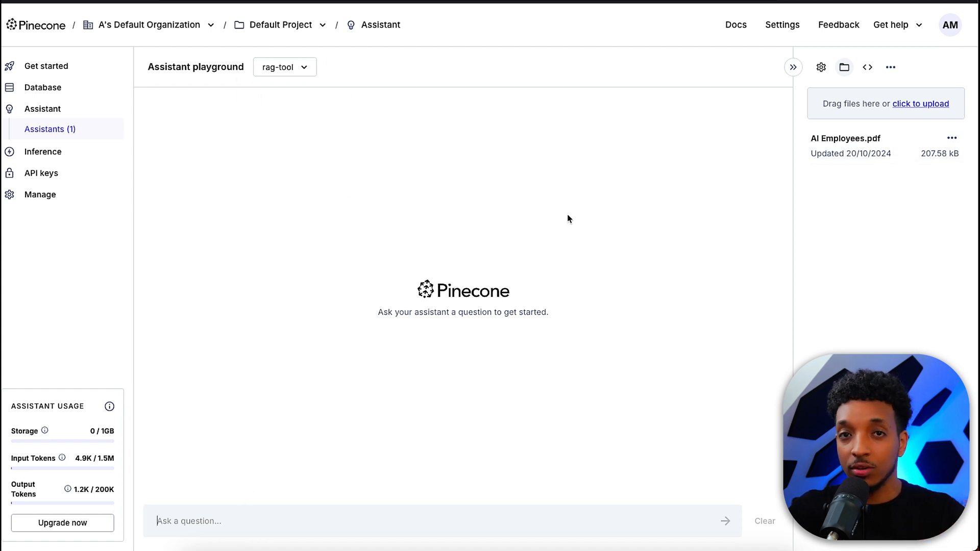
{"action": "mouse_move", "coordinate": [304, 110]}
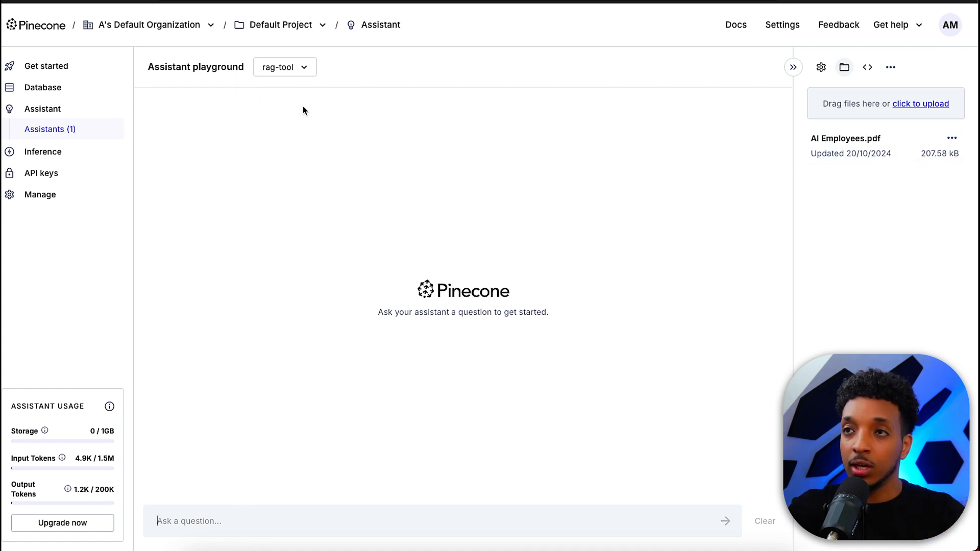
{"action": "mouse_move", "coordinate": [428, 274]}
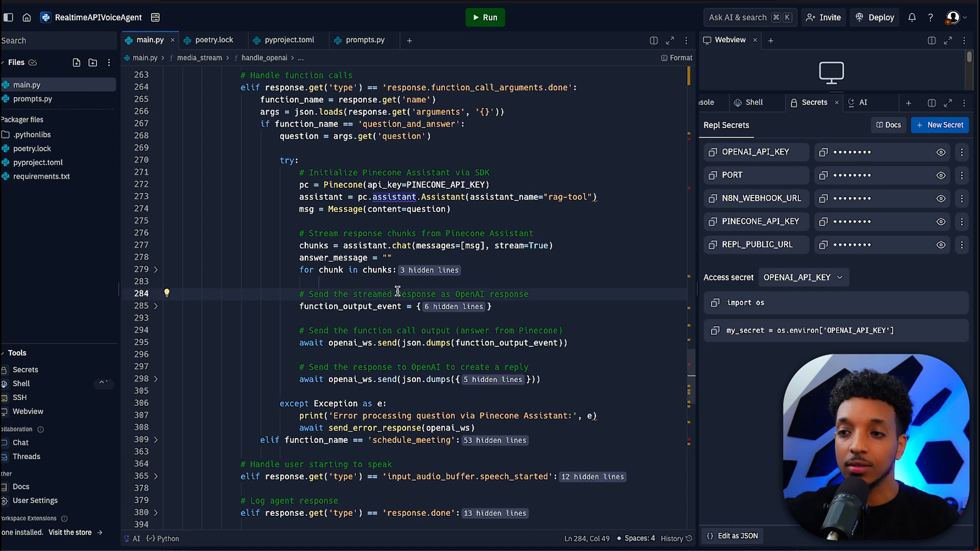
{"action": "scroll", "scroll_direction": "down", "scroll_amount": 3}
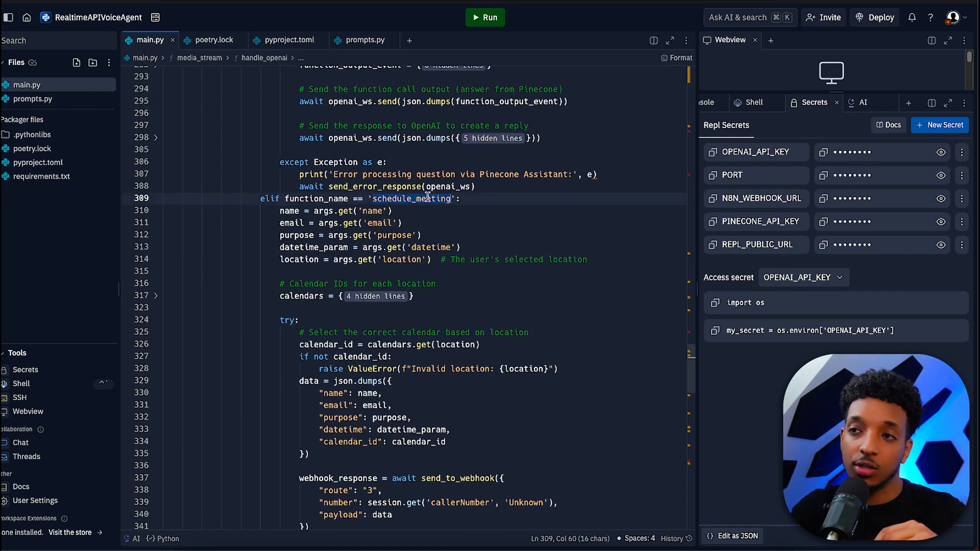
{"action": "left_click", "coordinate": [300, 211]}
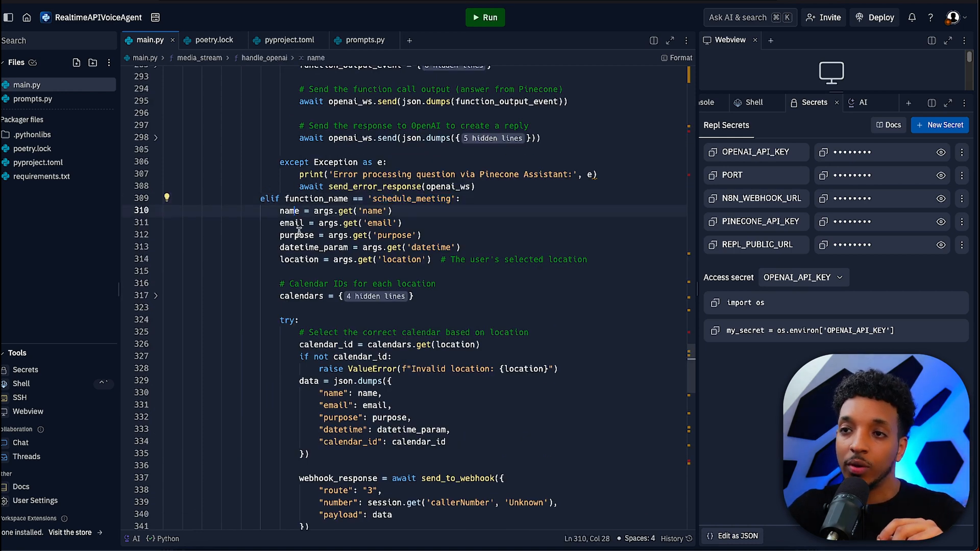
{"action": "left_click", "coordinate": [306, 296]}
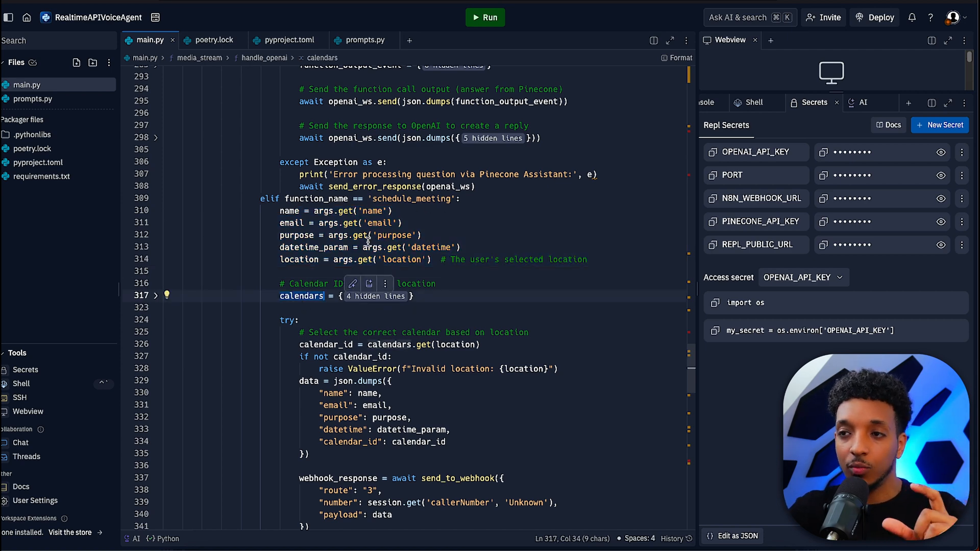
{"action": "mouse_move", "coordinate": [347, 247]}
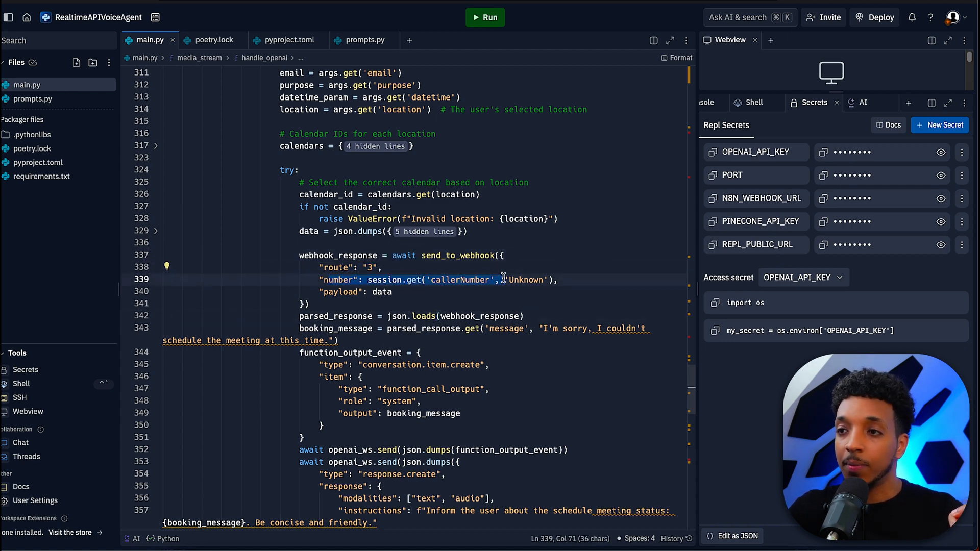
{"action": "left_click", "coordinate": [383, 292]}
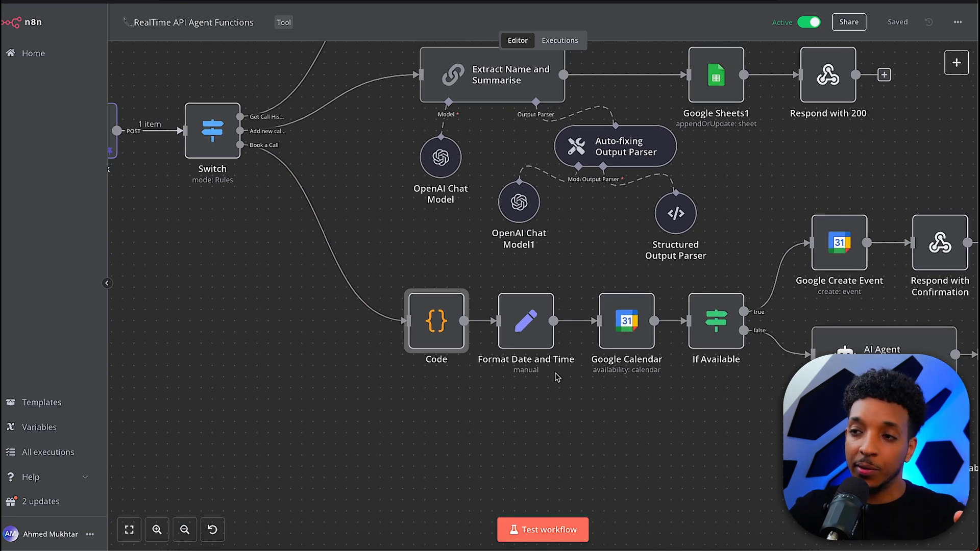
{"action": "mouse_move", "coordinate": [649, 322]}
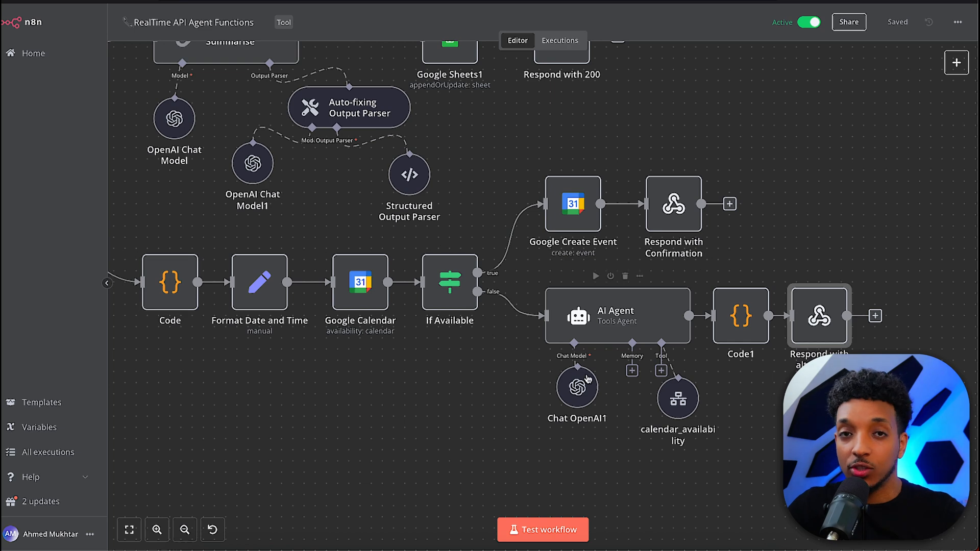
{"action": "mouse_move", "coordinate": [628, 359]}
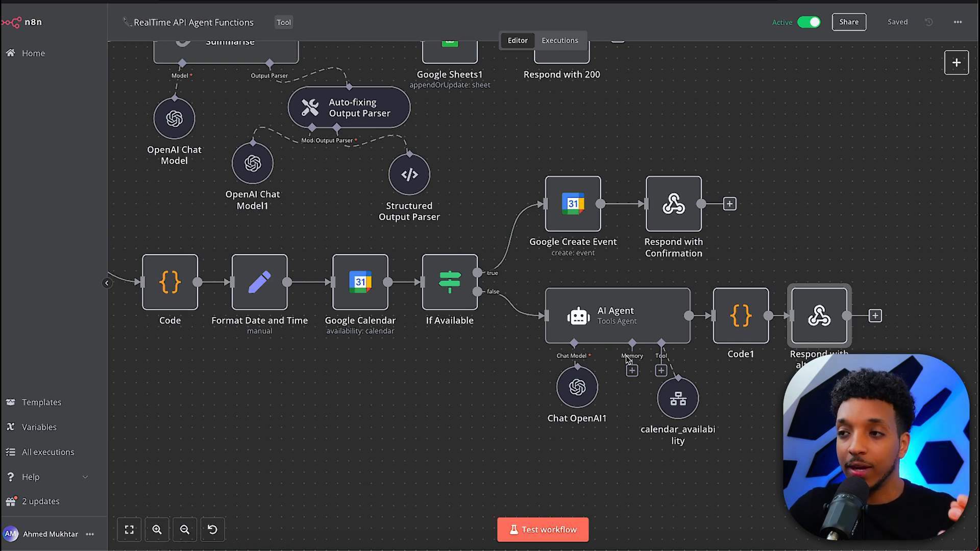
{"action": "mouse_move", "coordinate": [700, 413]}
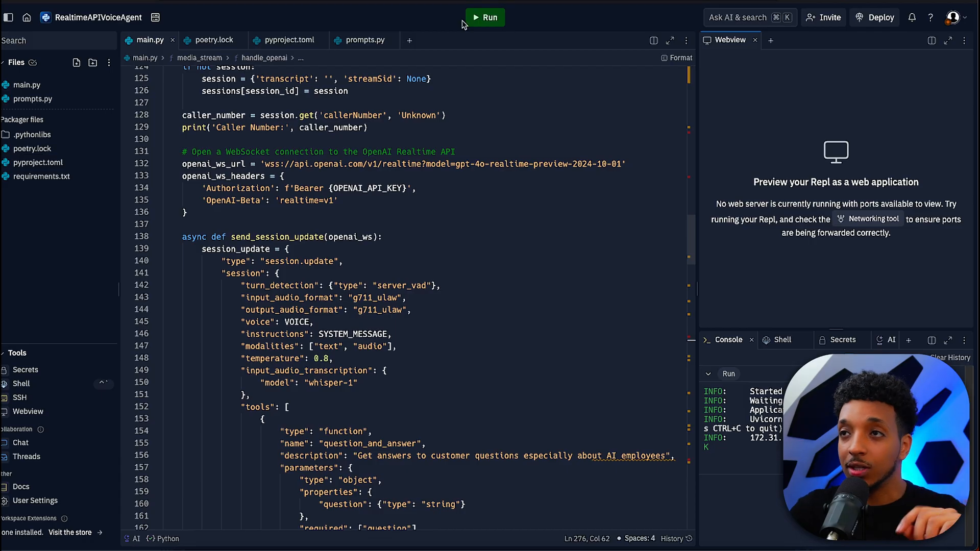
Run the realtime voice agent app from the Replit workspace.
{"action": "left_click", "coordinate": [484, 17]}
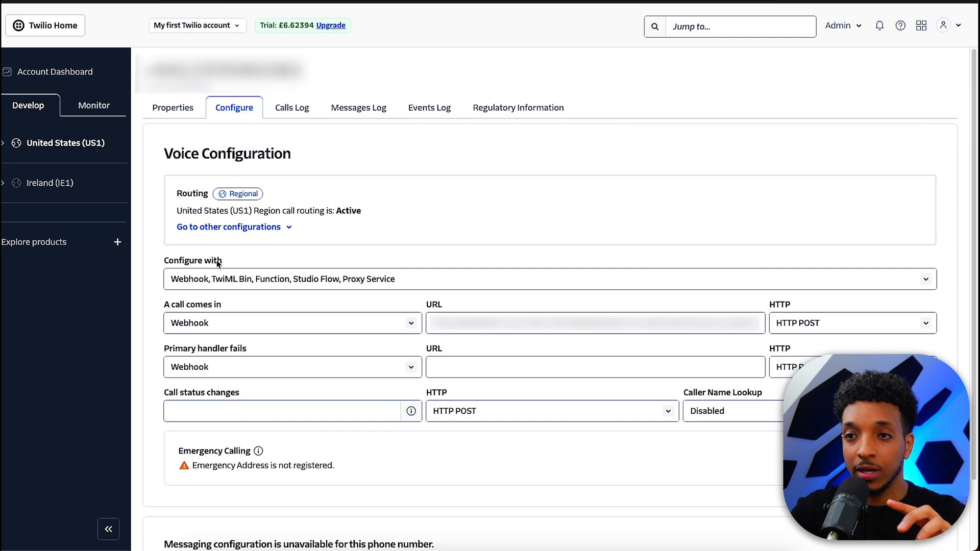
{"action": "left_click", "coordinate": [594, 324]}
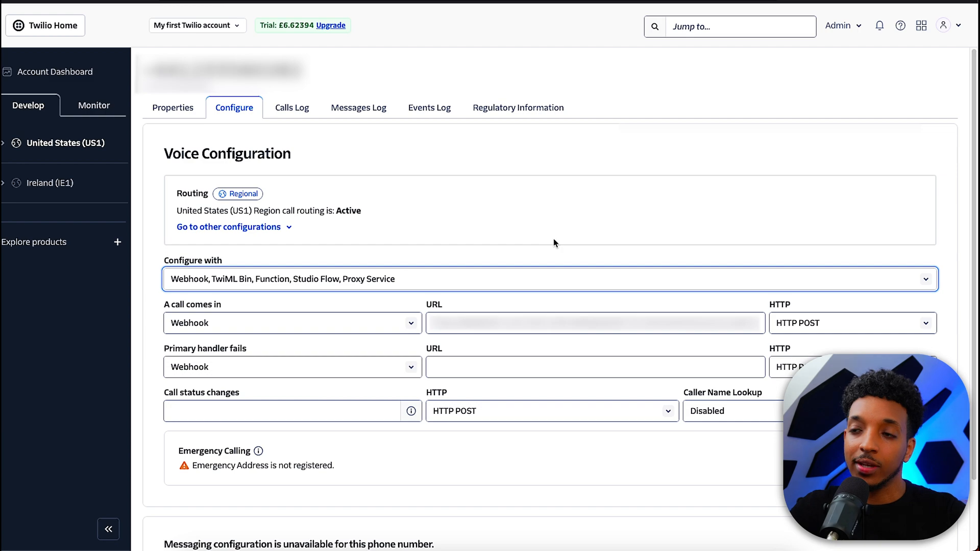
{"action": "mouse_move", "coordinate": [581, 153]}
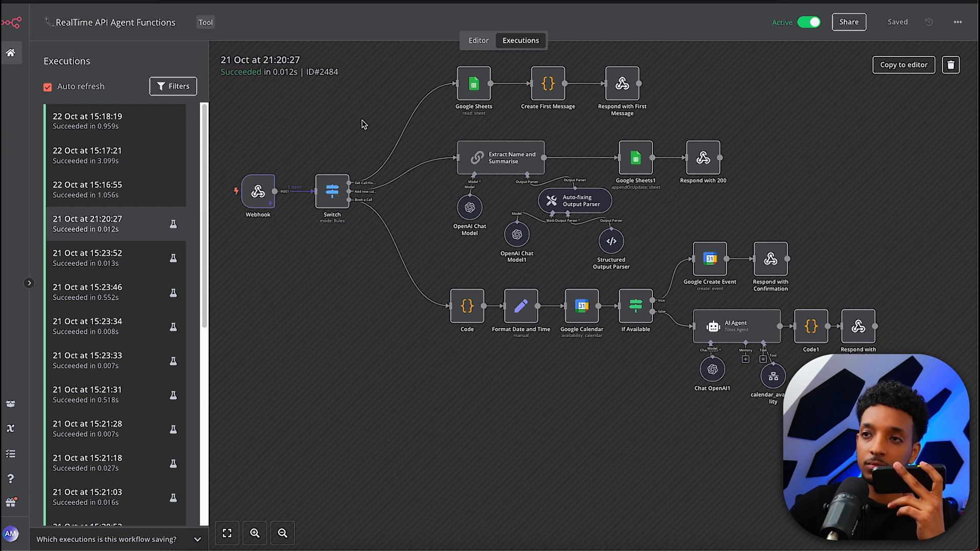
{"action": "mouse_move", "coordinate": [399, 44]}
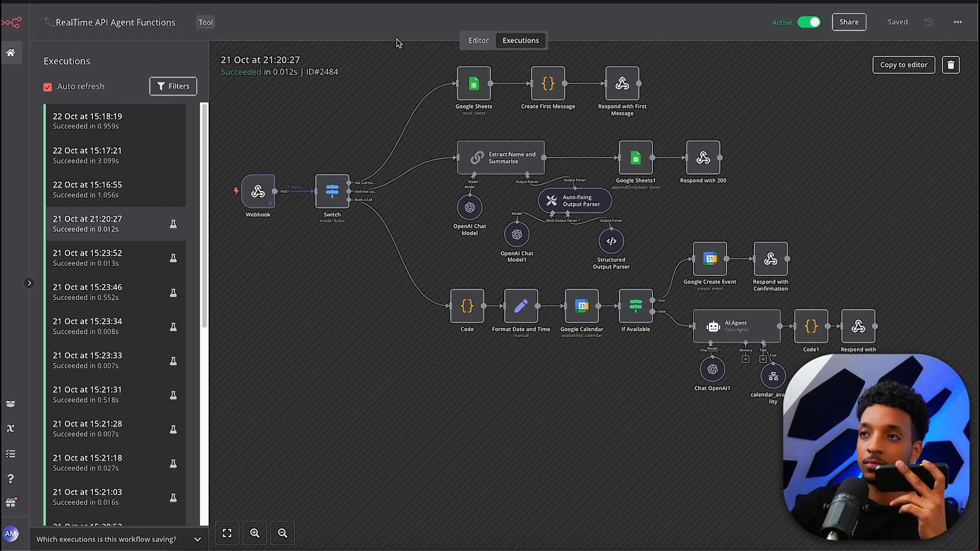
Inspect the latest call execution, then the 22 Oct 15:21:57 run that wrote the summary to Sheets.
{"action": "left_click", "coordinate": [87, 120]}
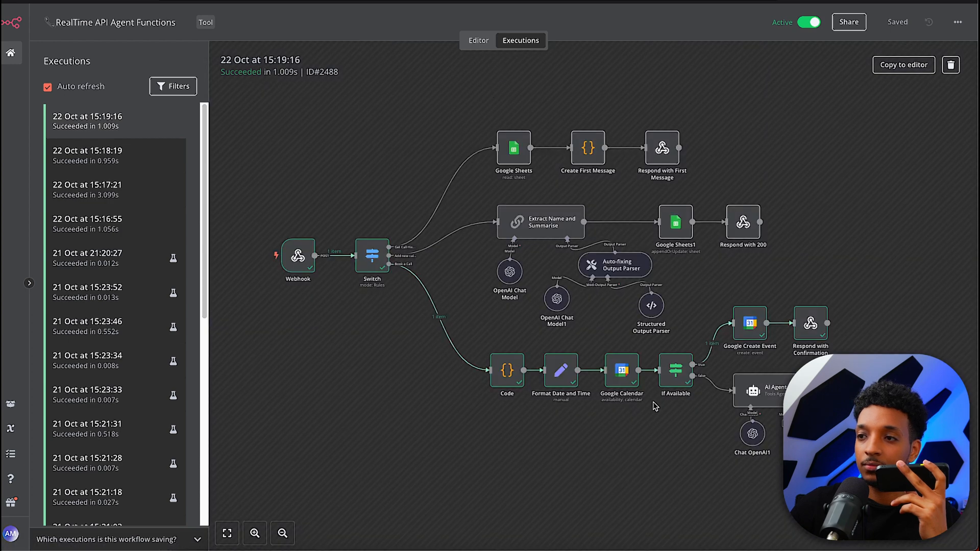
{"action": "mouse_move", "coordinate": [807, 330]}
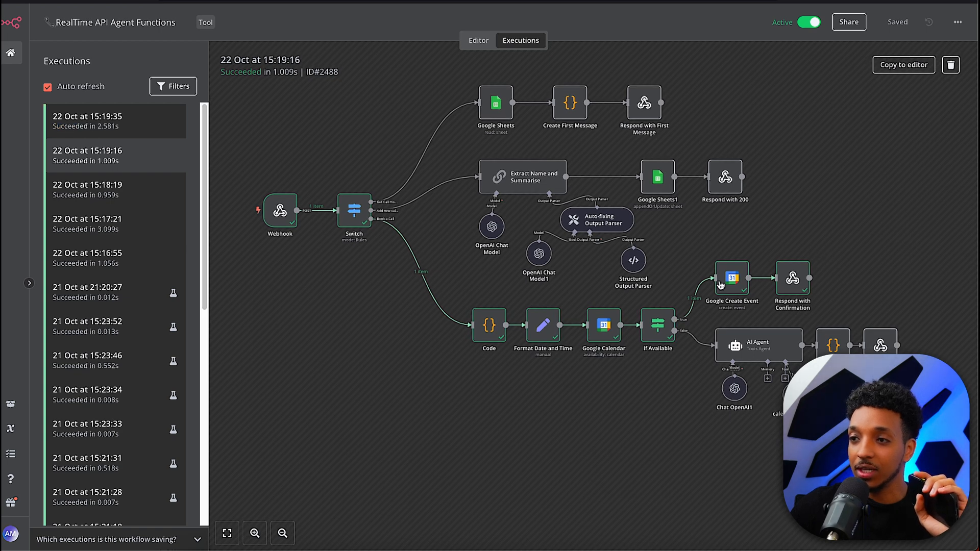
{"action": "mouse_move", "coordinate": [633, 314]}
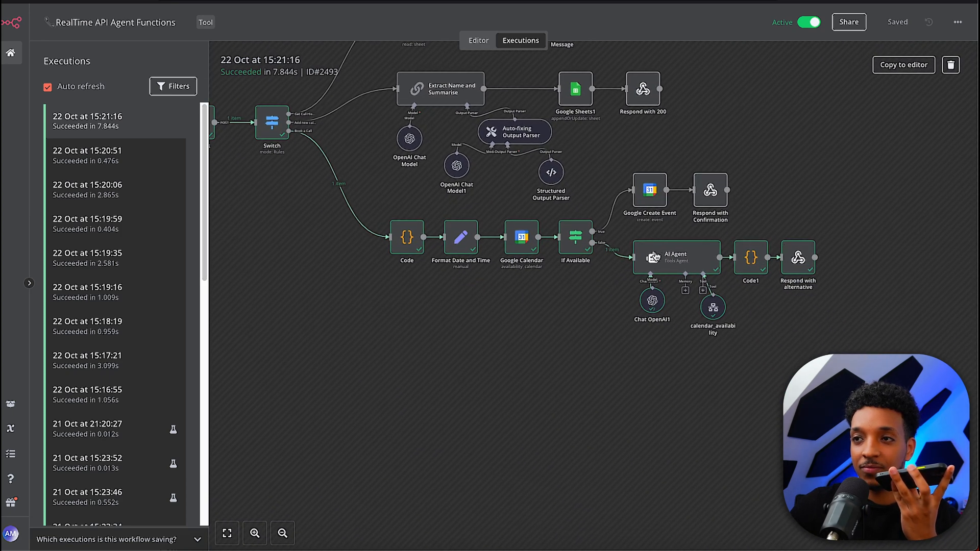
{"action": "mouse_move", "coordinate": [572, 347]}
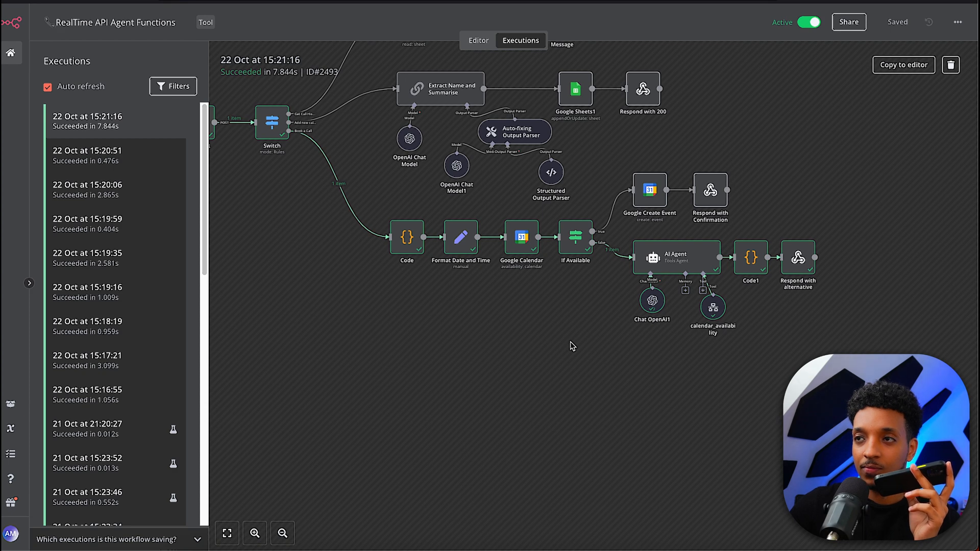
{"action": "mouse_move", "coordinate": [344, 255]}
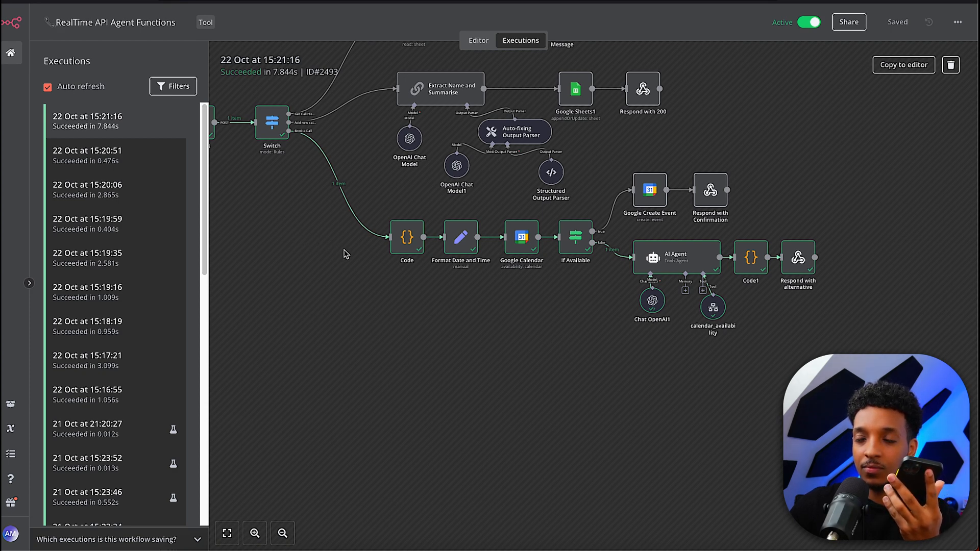
{"action": "mouse_move", "coordinate": [224, 186]}
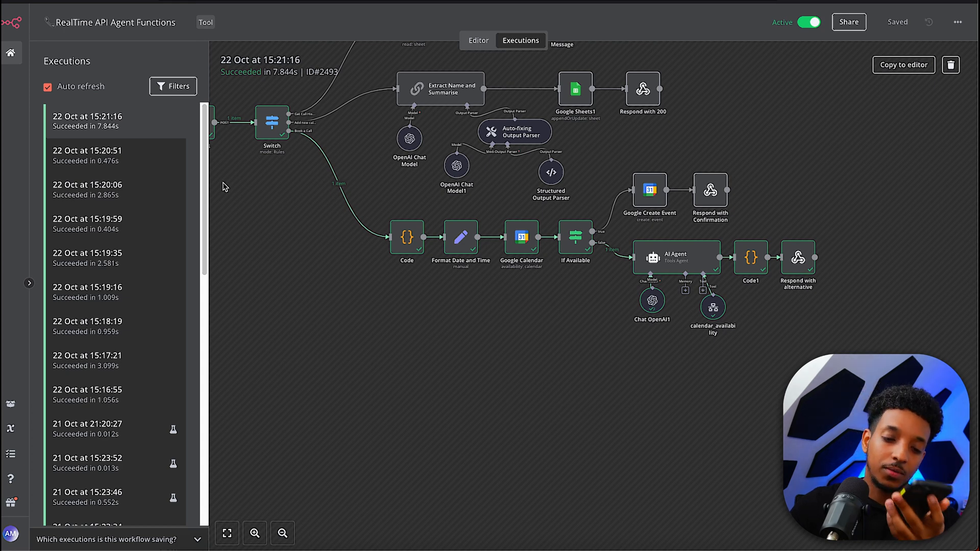
{"action": "left_click", "coordinate": [88, 157]}
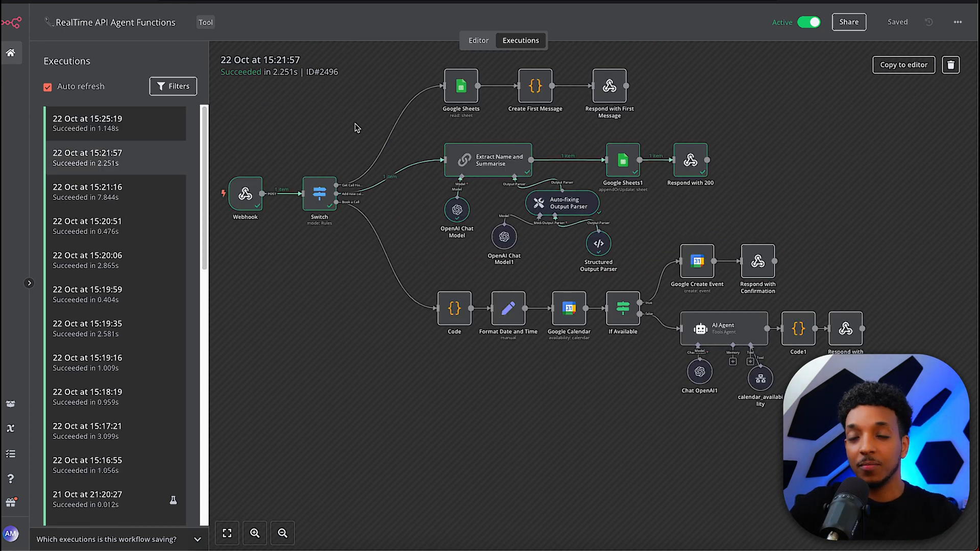